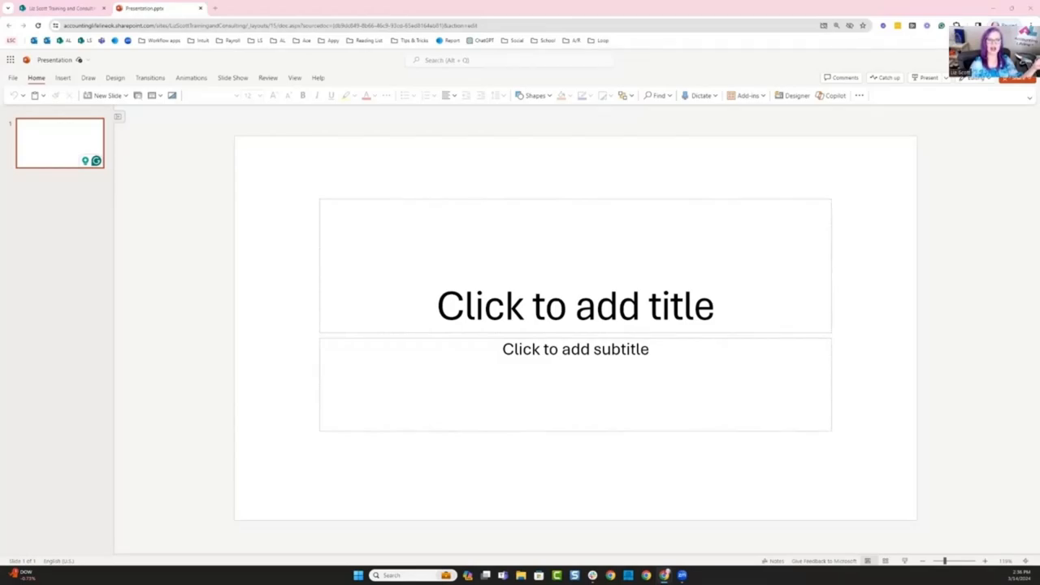
mouse_move(197, 65)
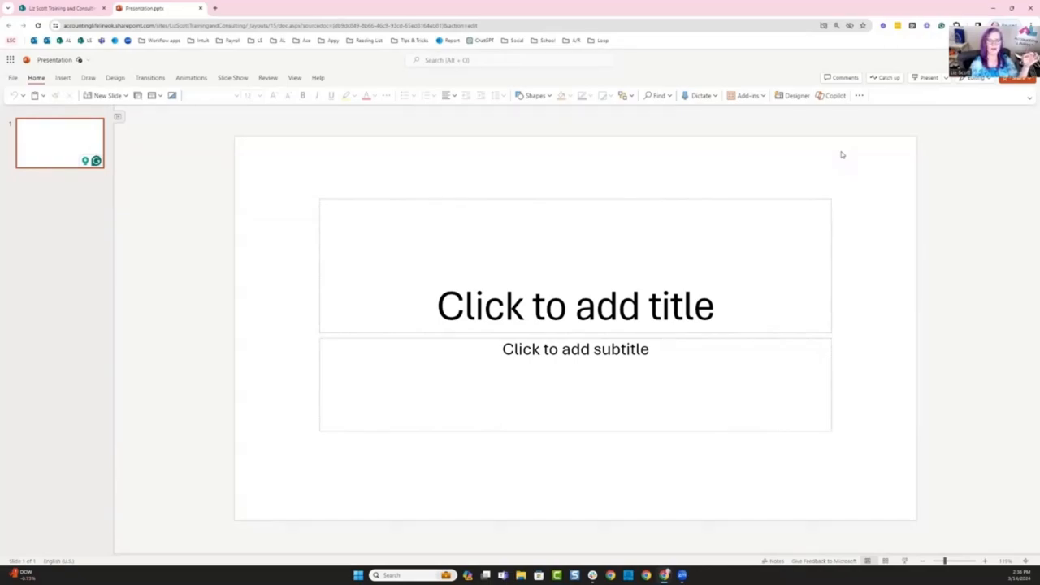
mouse_move(832, 101)
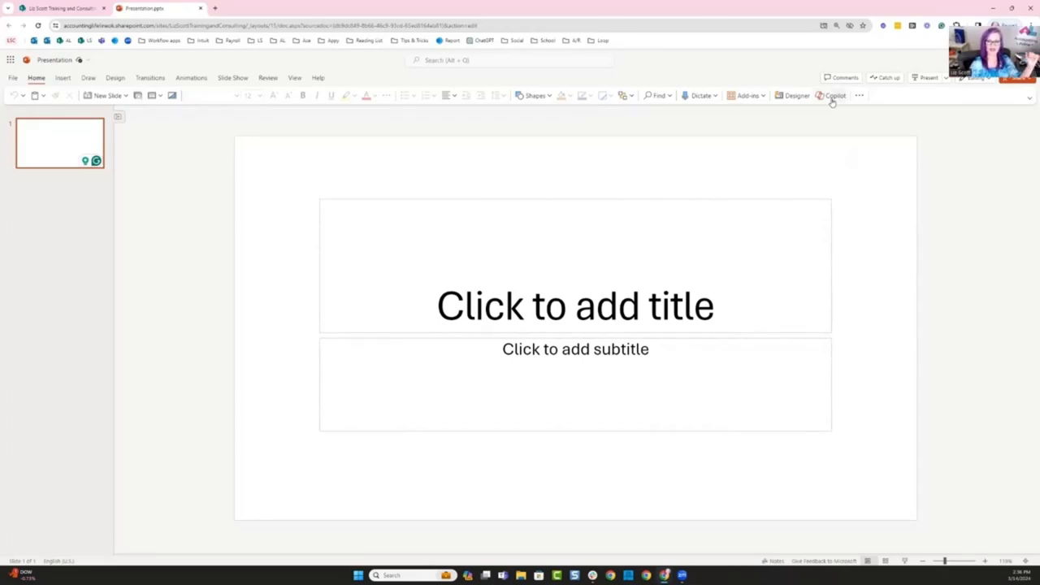
- Ask Copilot to create a presentation, completing the prompt with 'birthday party'
click(835, 94)
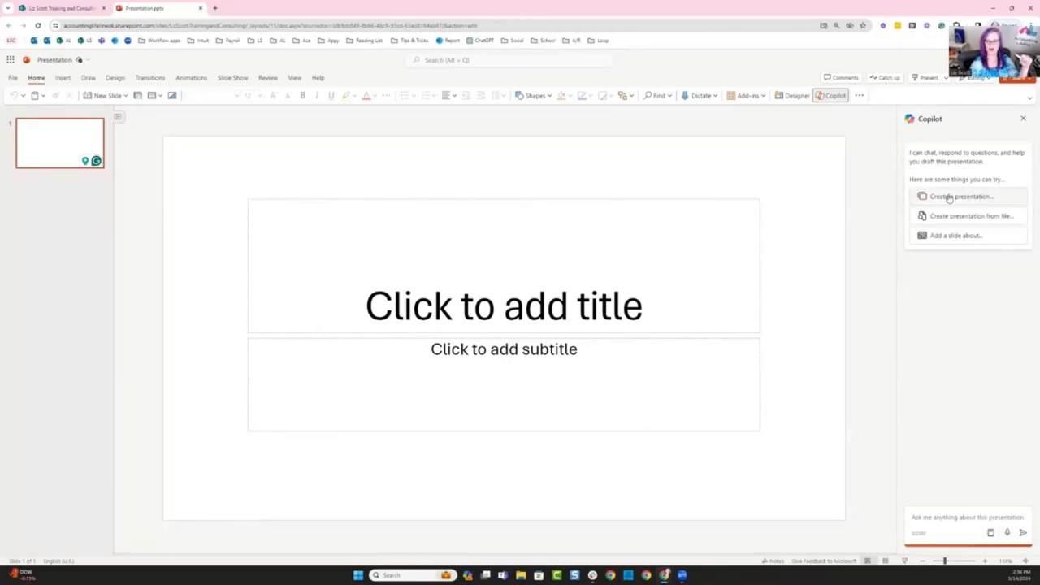
click(962, 195)
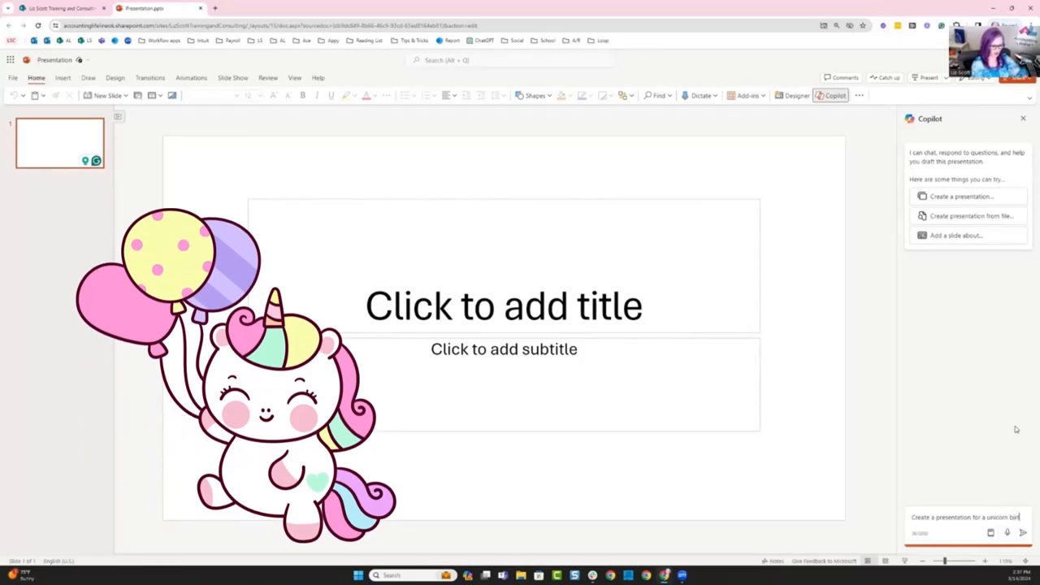
text(birthday party)
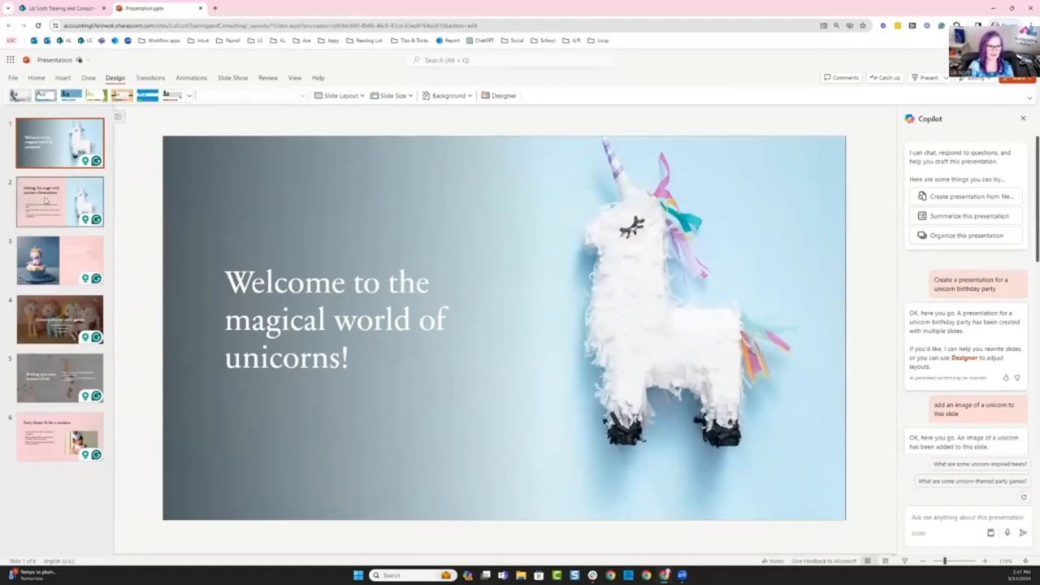
- Review the decorations, menu, party games and remaining unicorn slides, then start a blank presentation
click(60, 201)
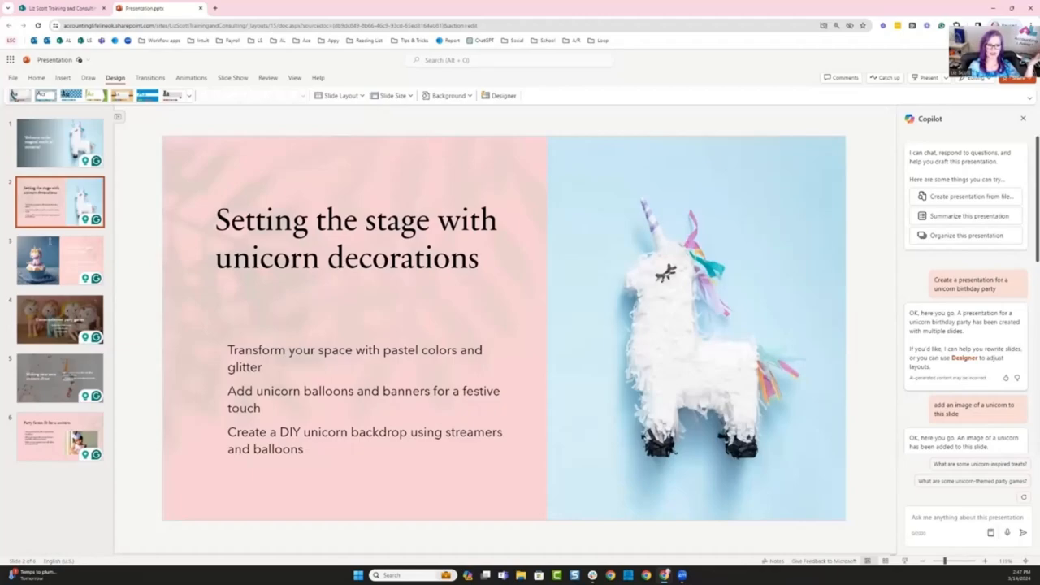
click(59, 260)
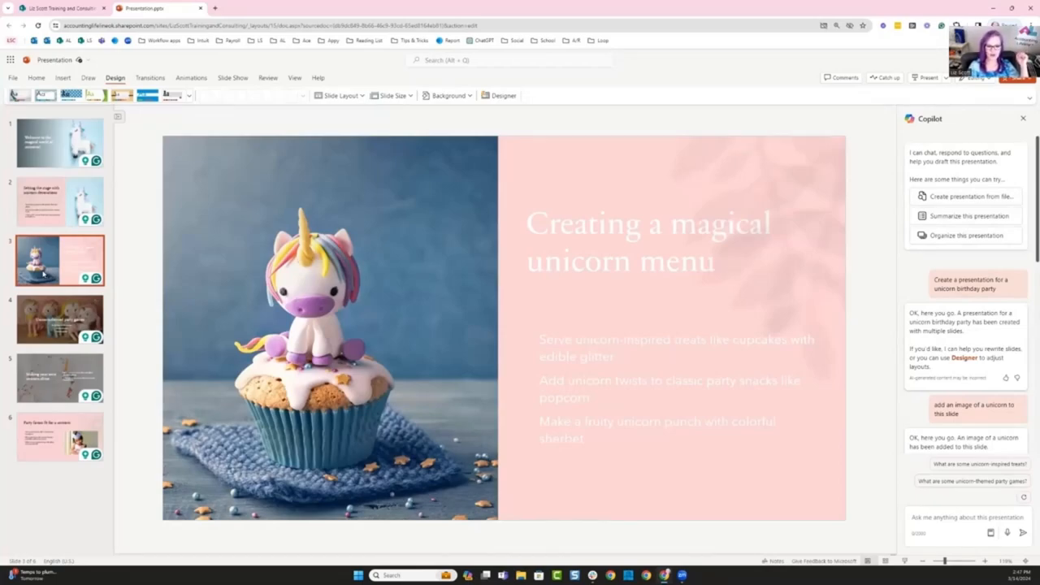
mouse_move(58, 319)
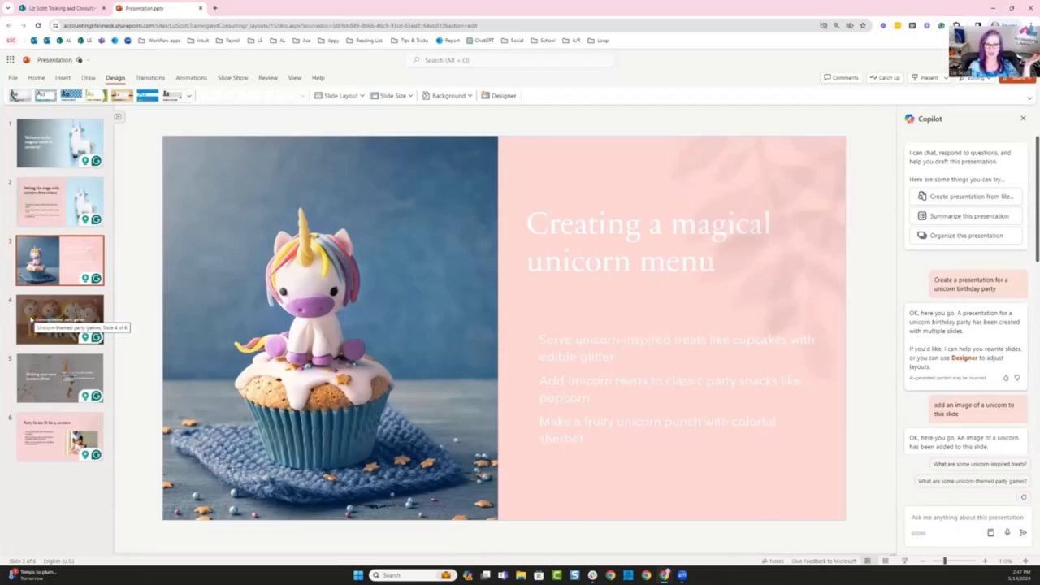
click(58, 318)
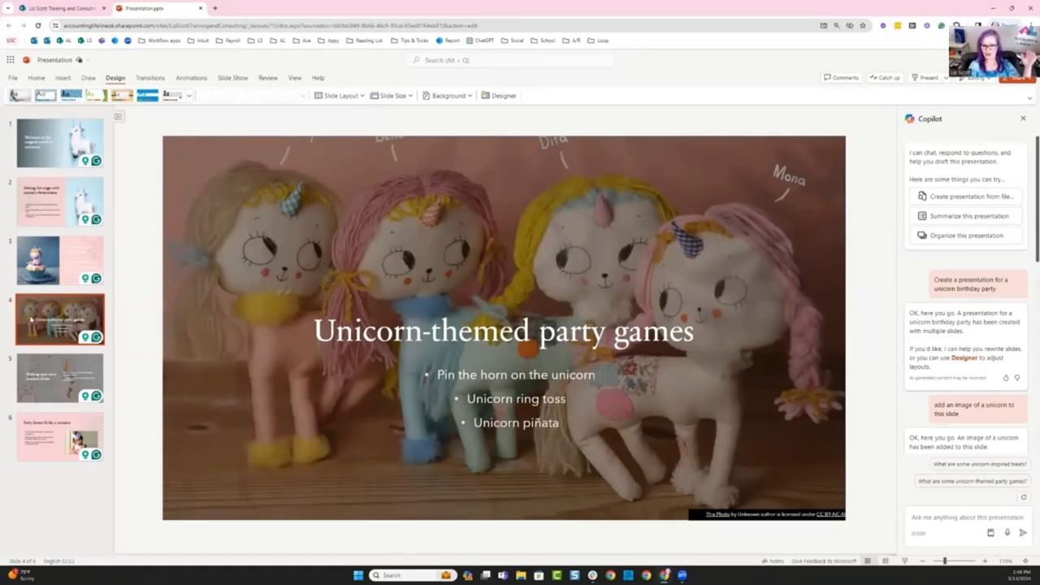
click(59, 377)
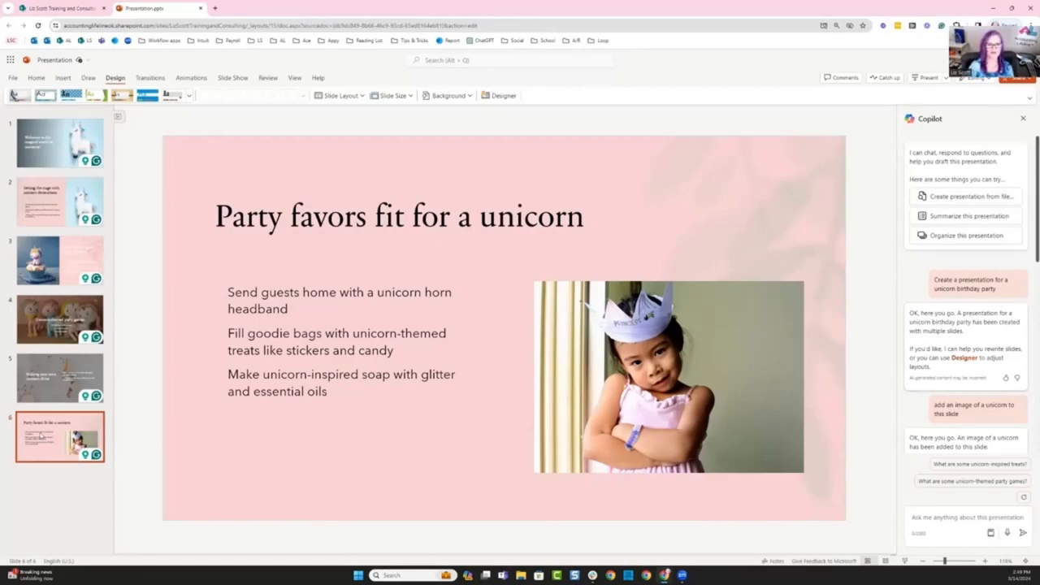
click(257, 9)
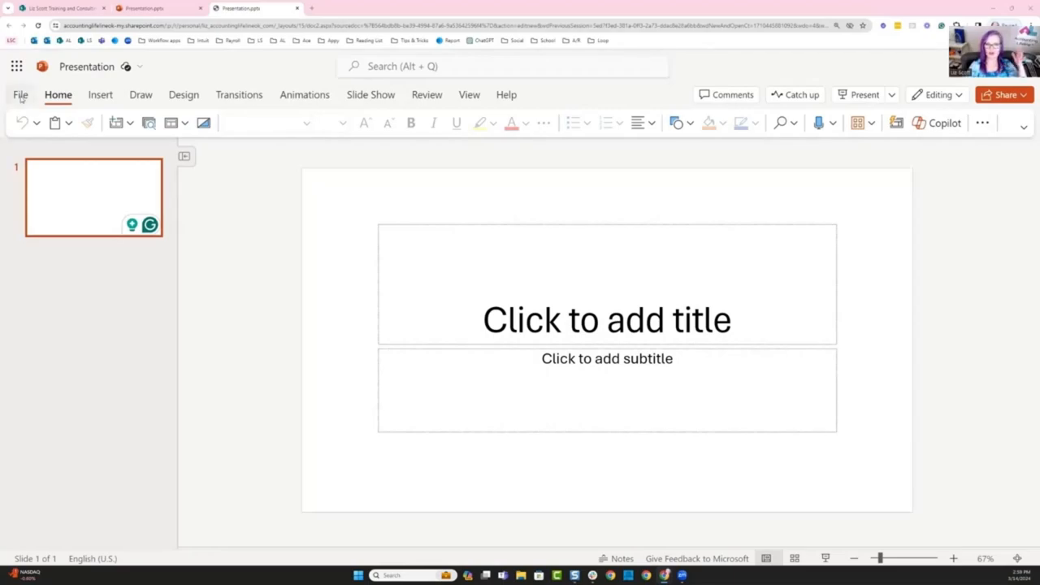
- Start a new presentation from the Memo design theme on the File Home page
click(20, 94)
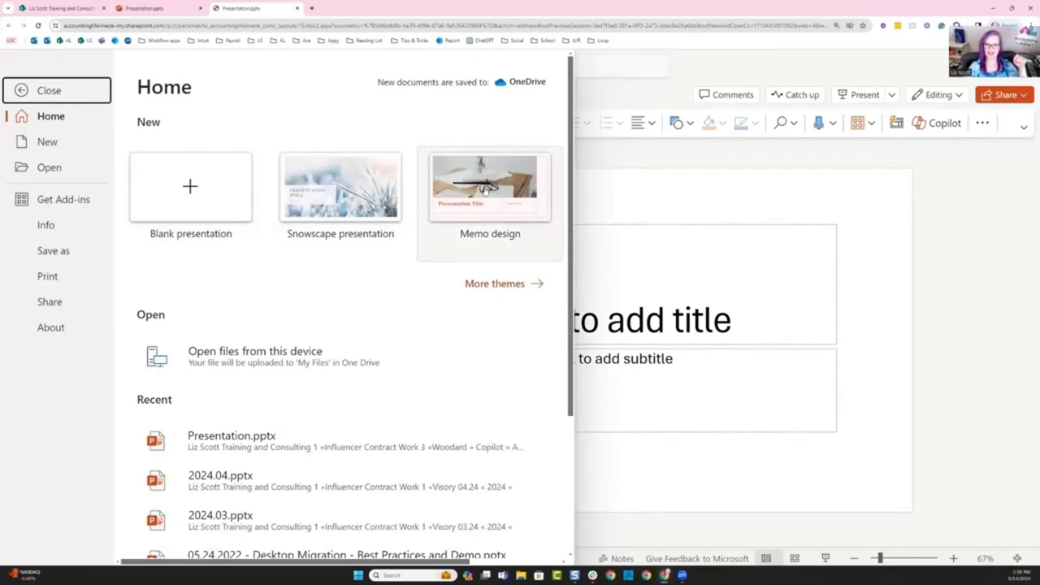
click(491, 187)
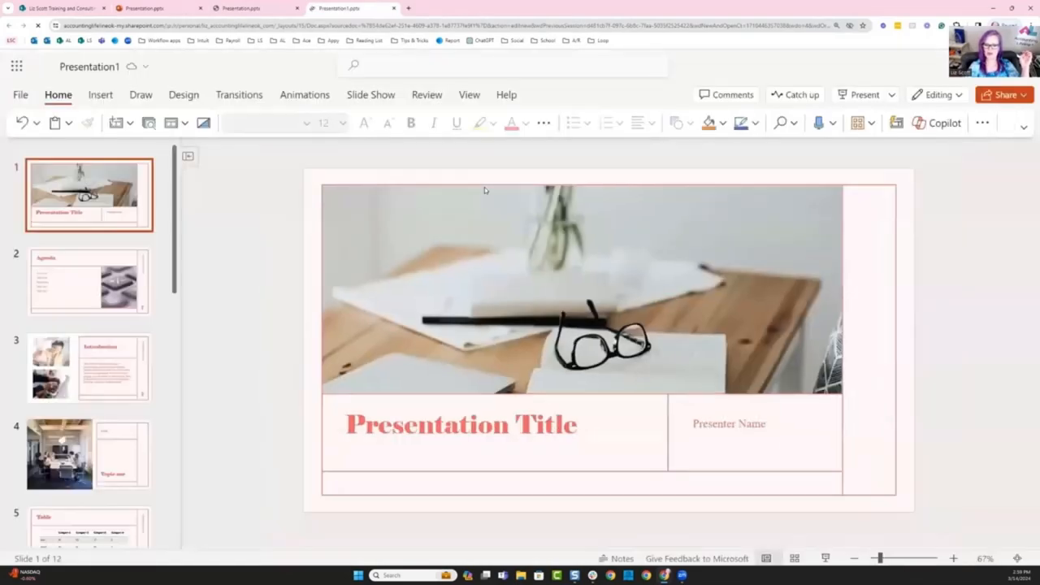
scroll(down, 3)
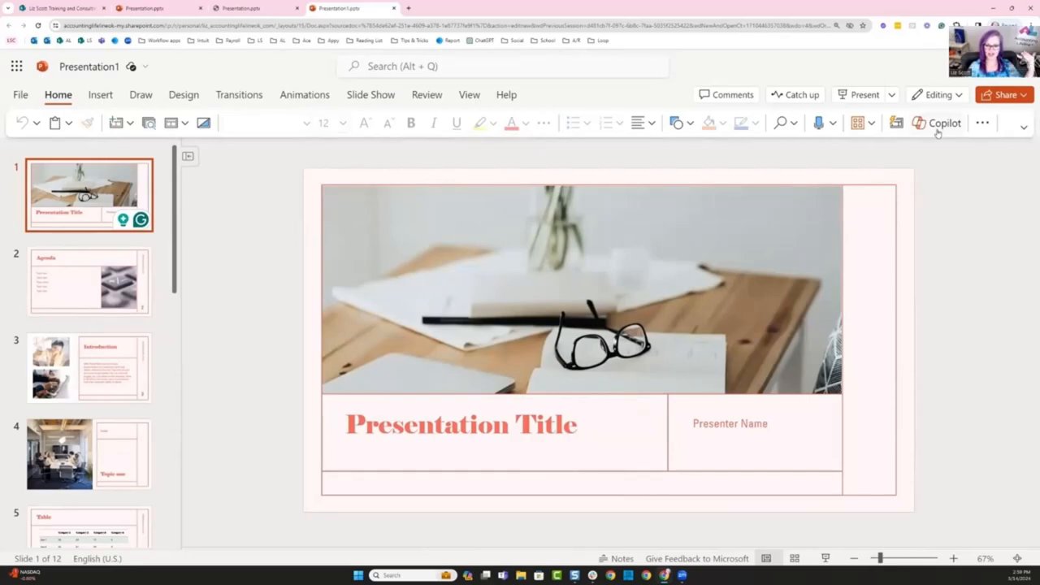
- Ask Copilot to create a presentation about bunnies using this slide template
click(936, 124)
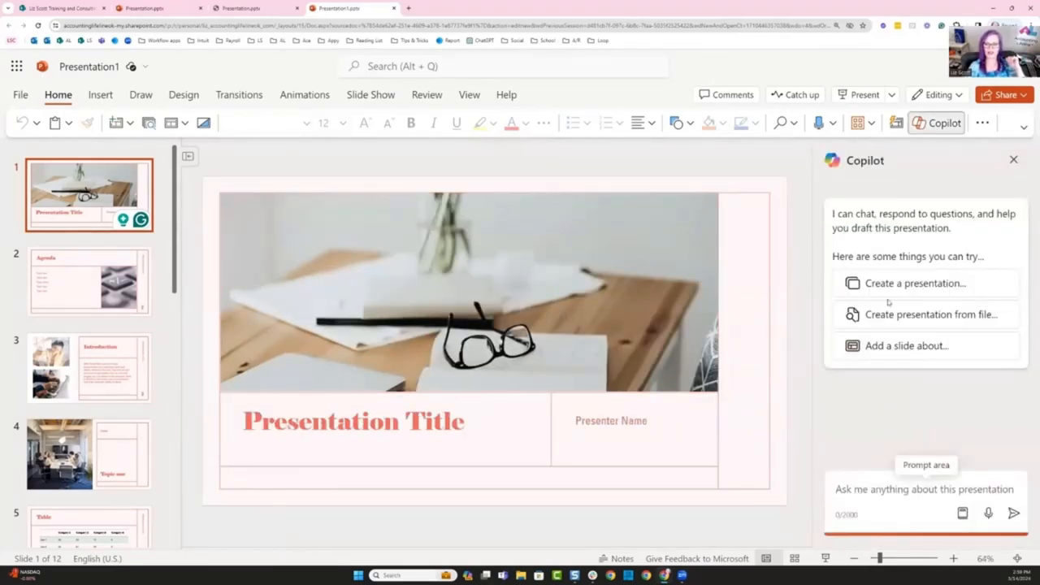
click(916, 283)
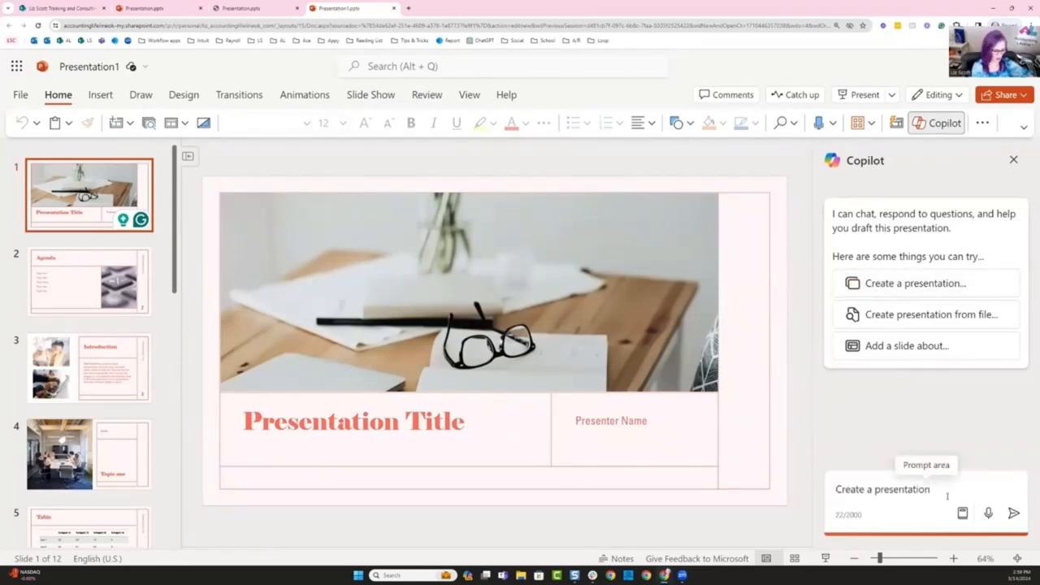
text(using the)
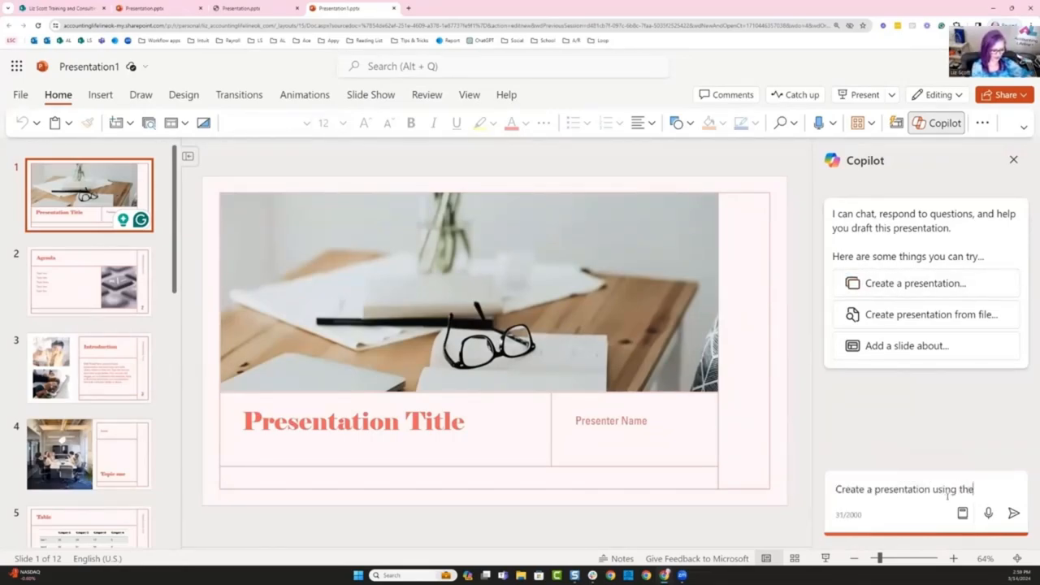
text(this sli)
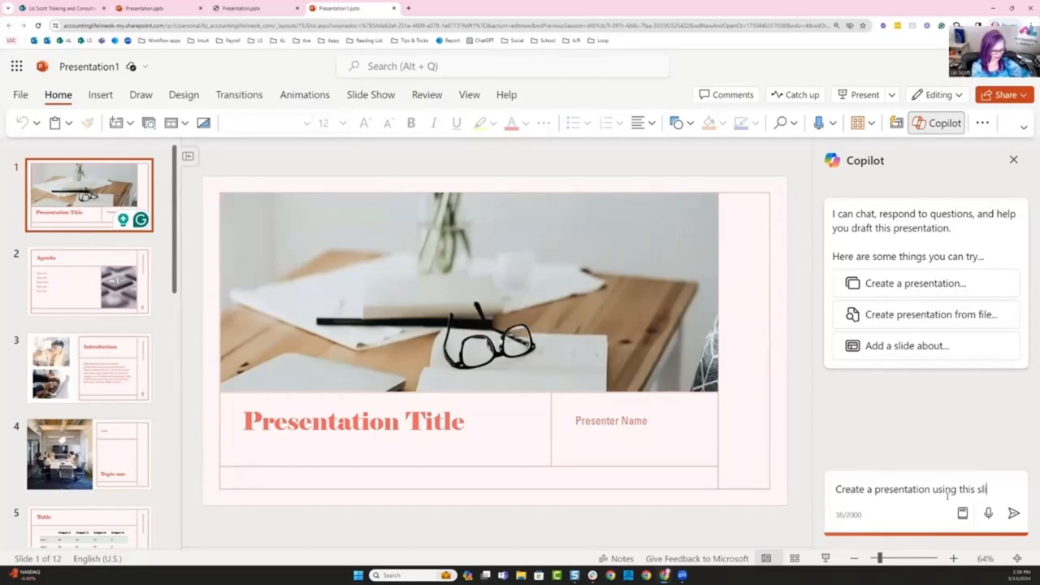
text(de template)
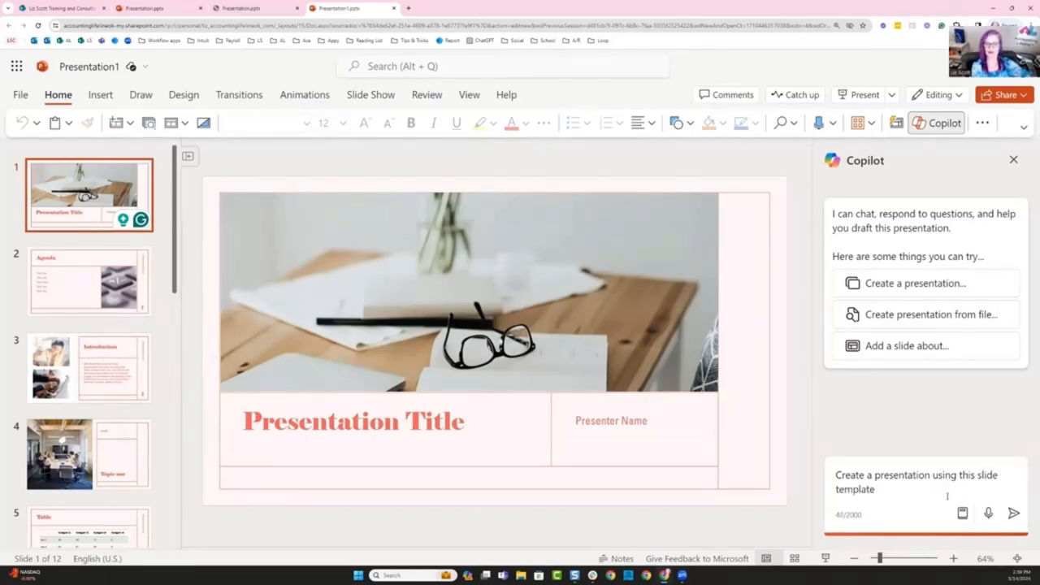
click(886, 481)
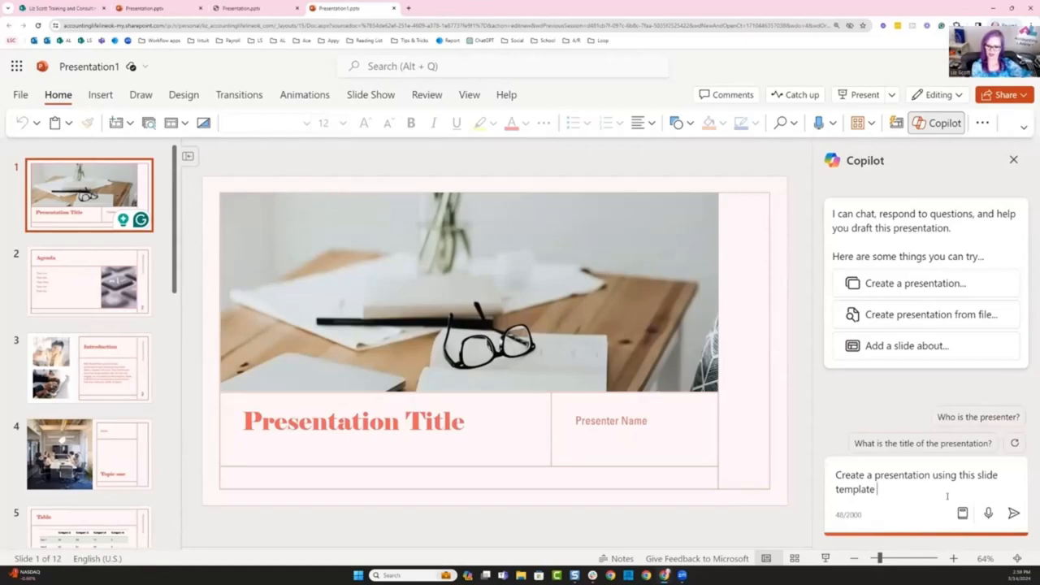
text(to create a presen)
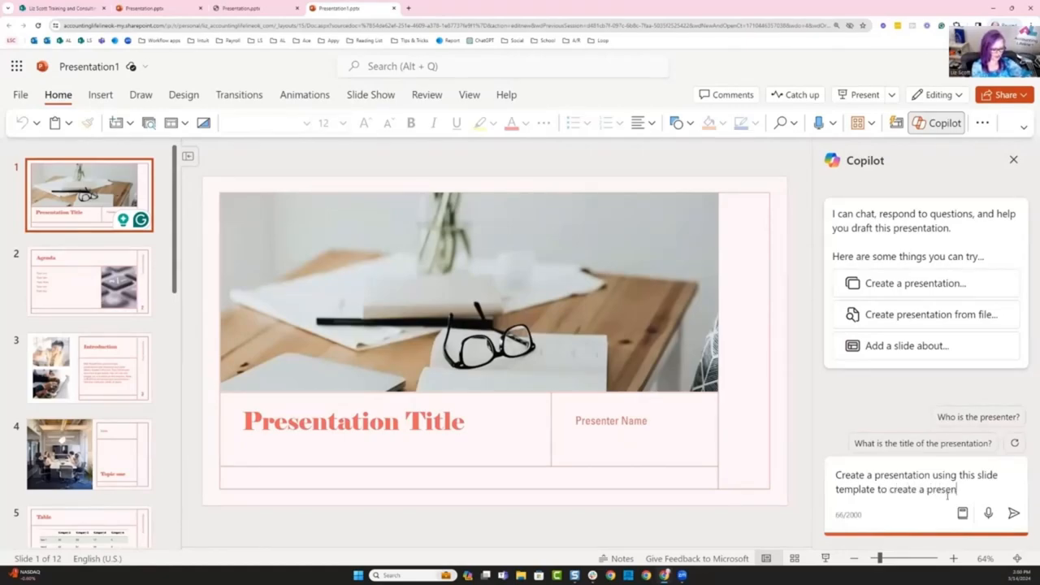
text(tation about)
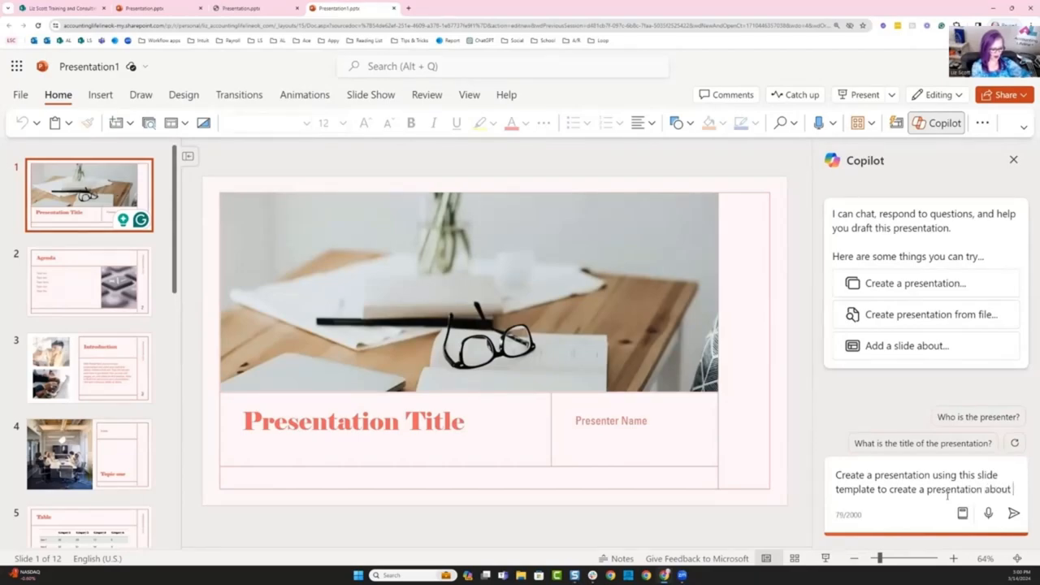
text(bunnies)
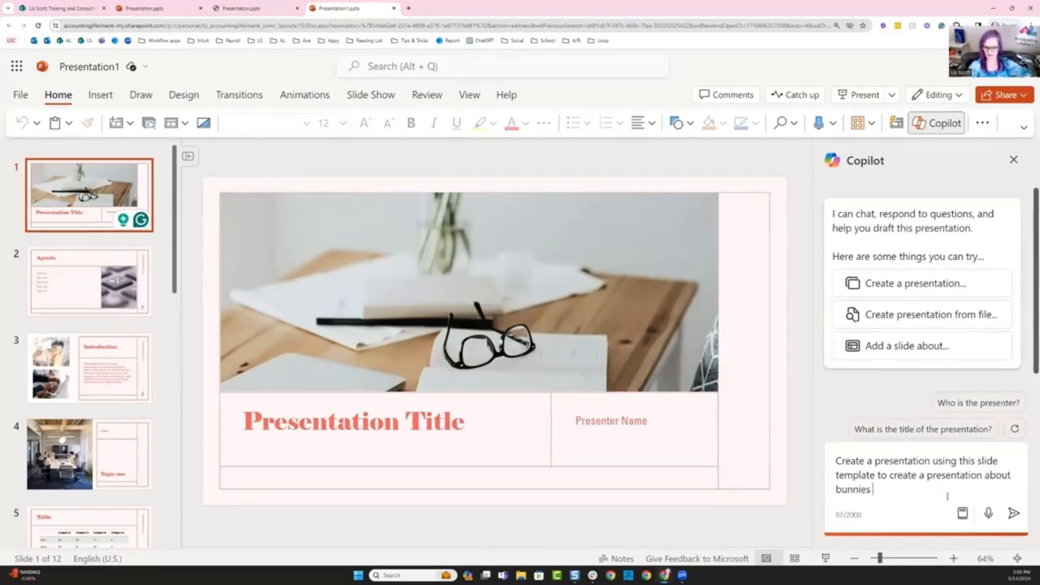
click(1014, 513)
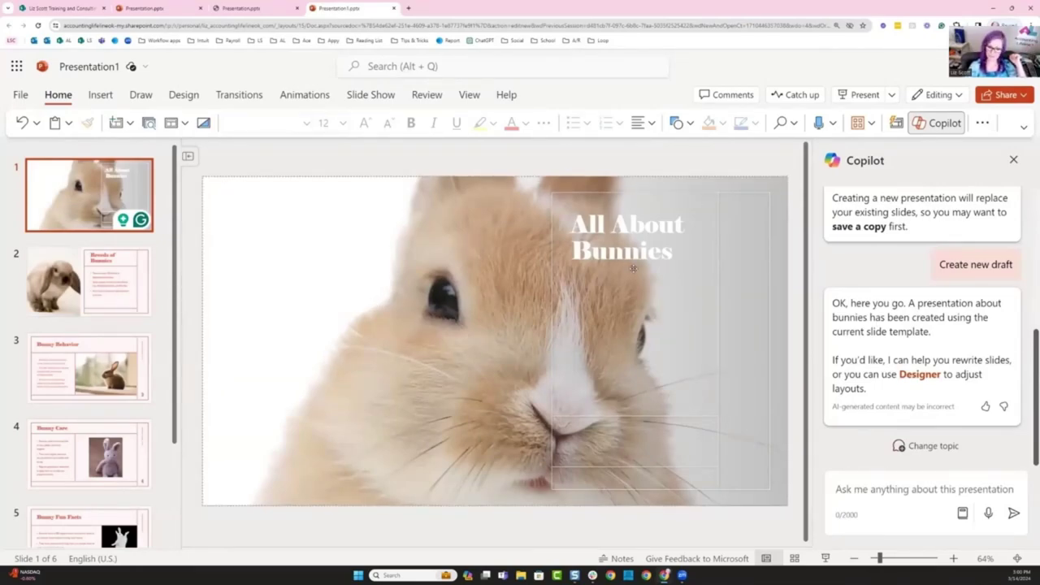
- Review the Bunny Care, Conclusion and Behavior slides, then return to the title slide for layout ideas
click(88, 281)
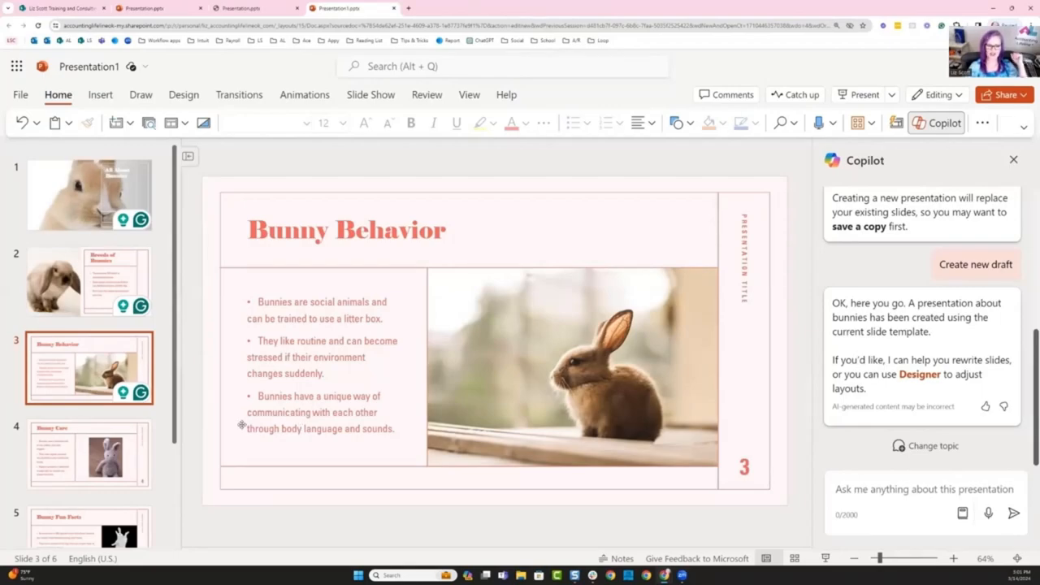
click(88, 453)
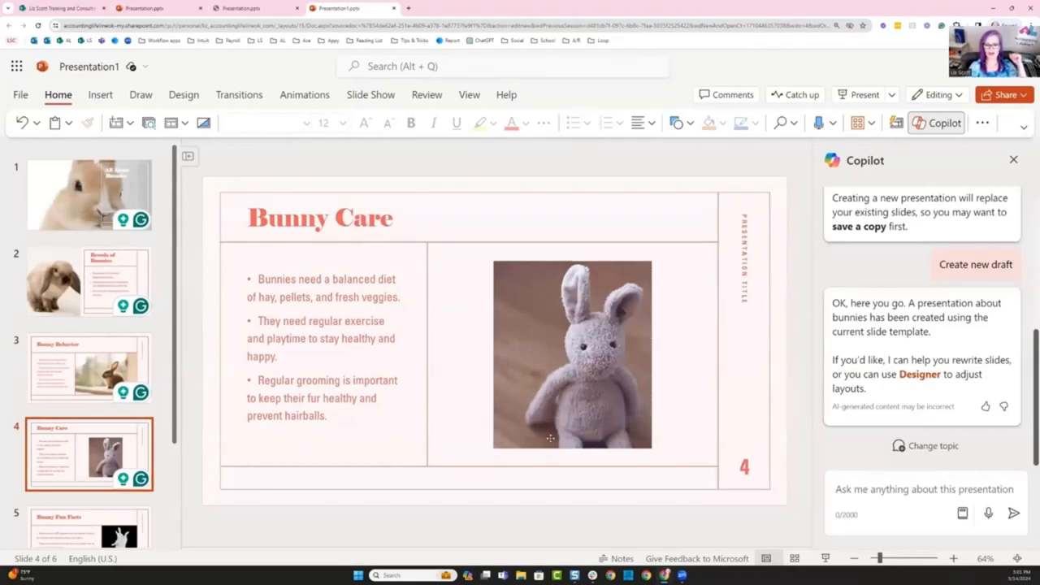
mouse_move(555, 523)
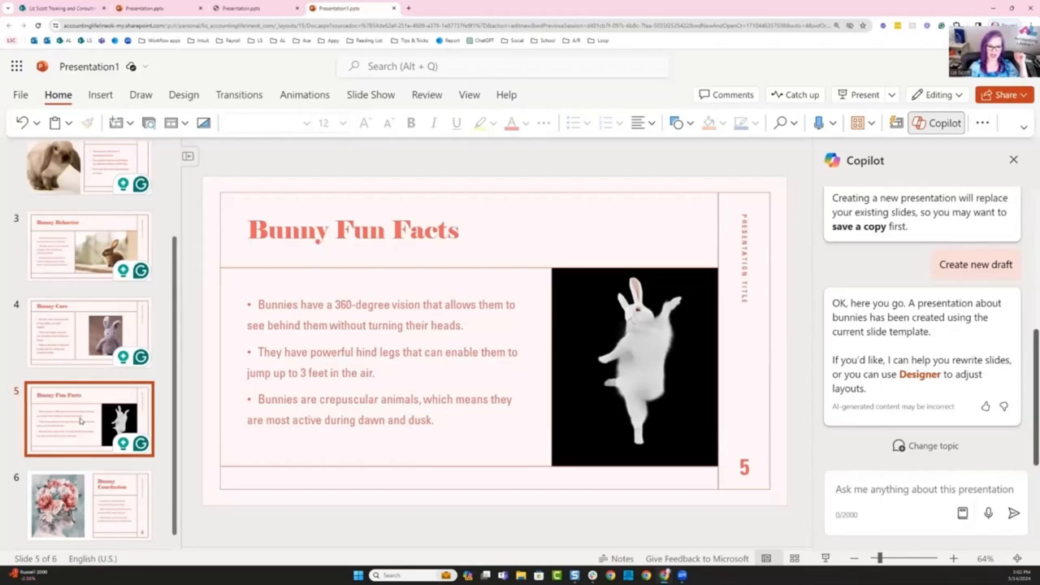
click(88, 504)
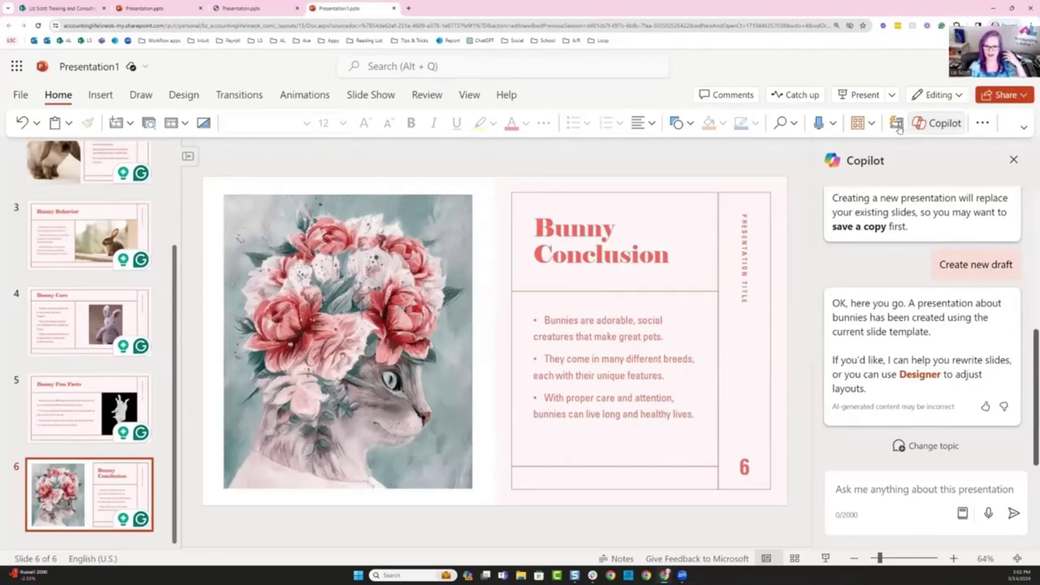
scroll(up, 3)
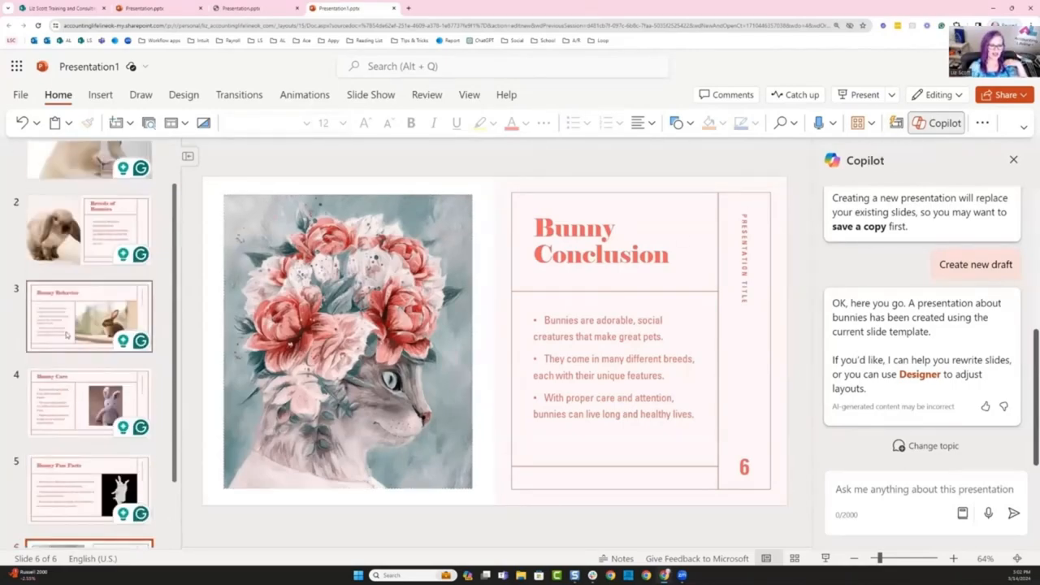
click(89, 315)
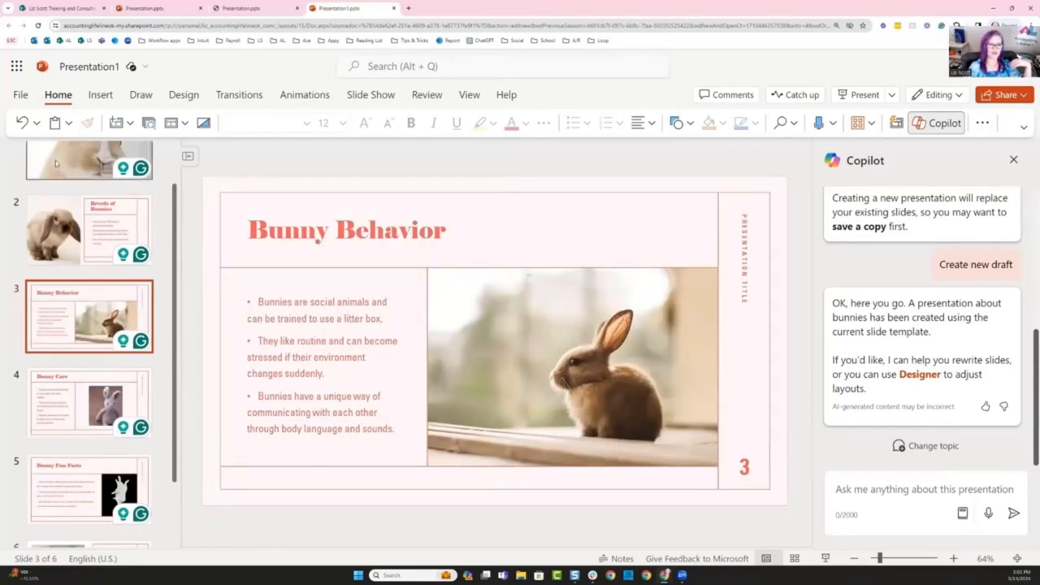
click(88, 194)
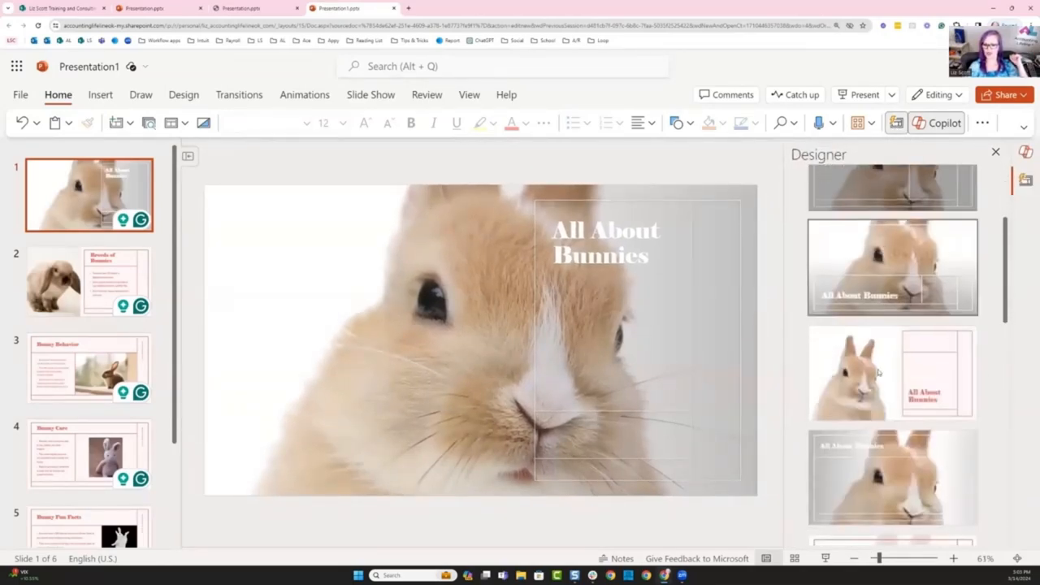
- Apply the Designer layout with the rabbit beside the framed title
click(891, 372)
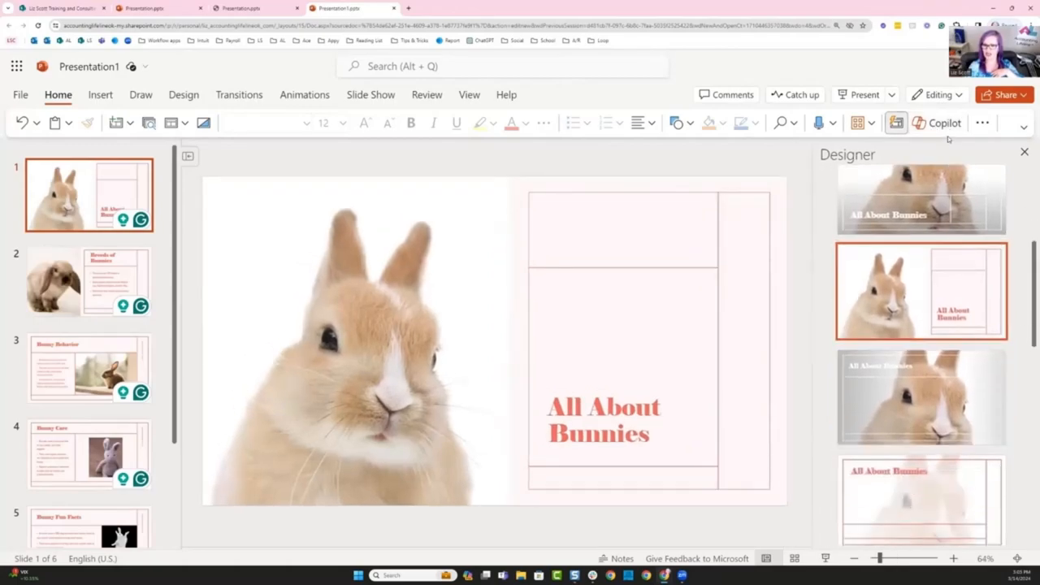
click(936, 124)
text(ad)
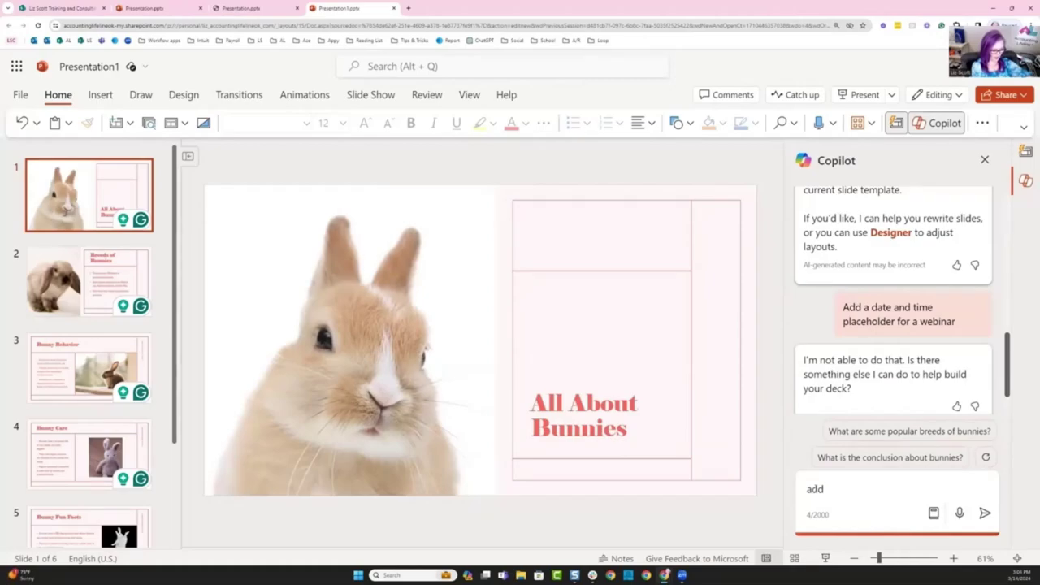
- Ask Copilot to add the date 10/10/24 and time 10am CST
text(date)
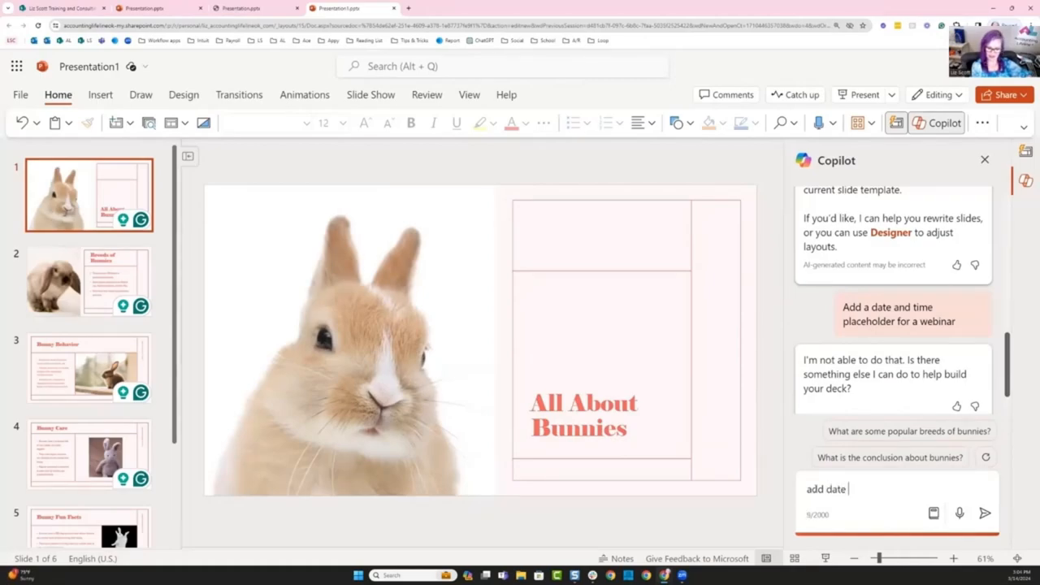
text(10/10)
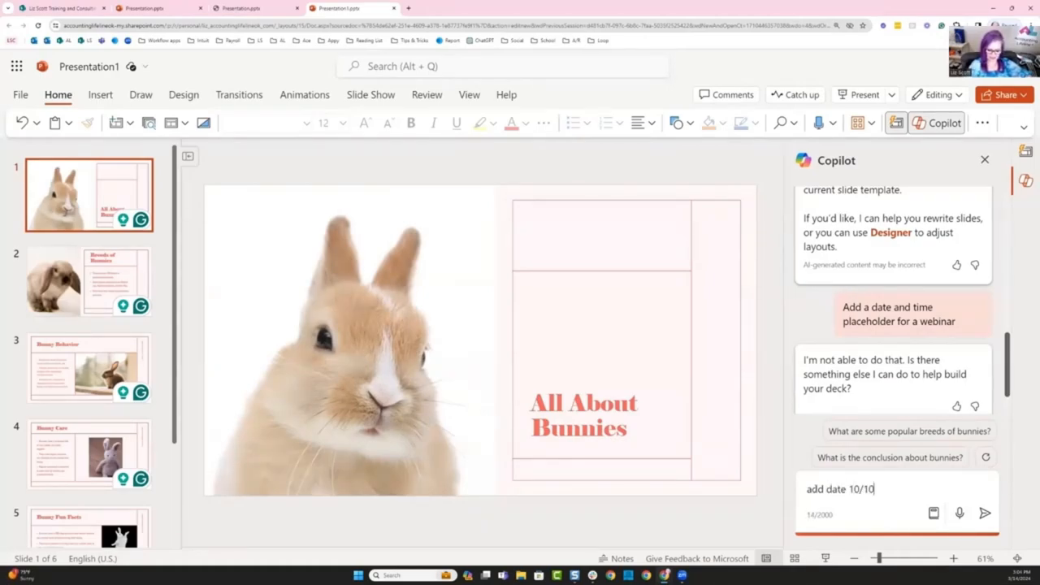
text(/24 a)
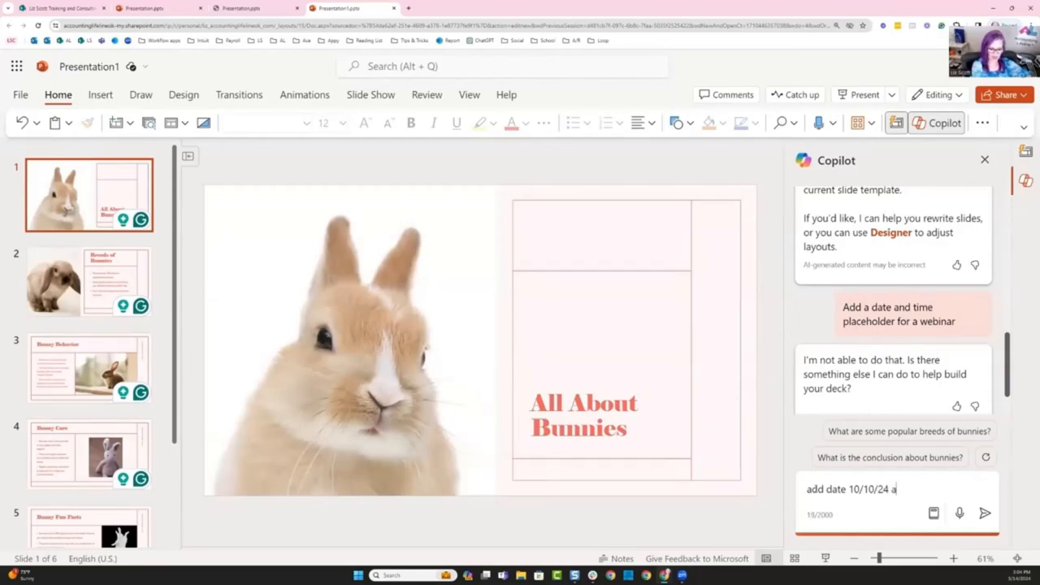
text(nd time 10)
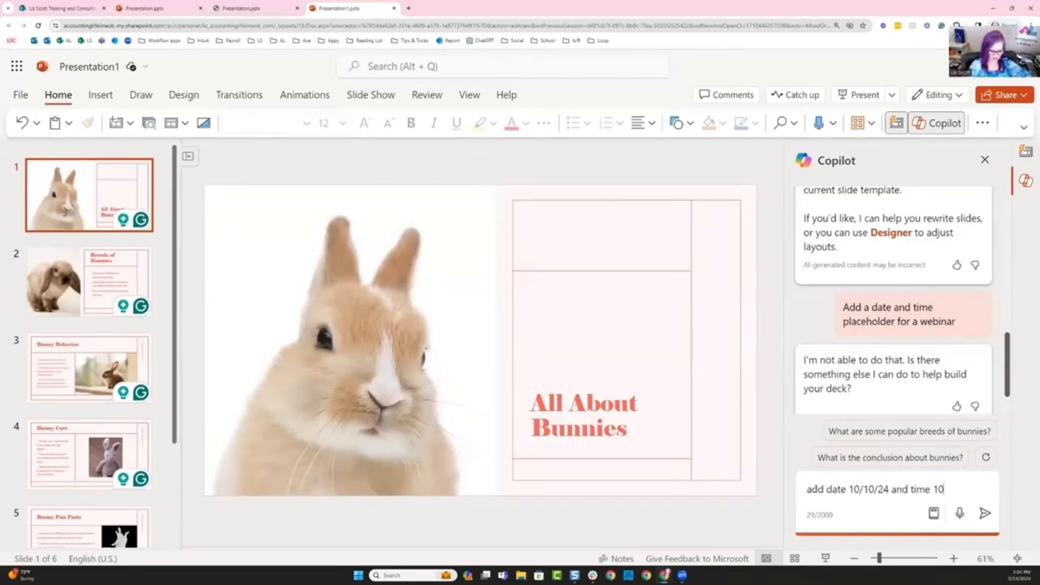
text(an CST)
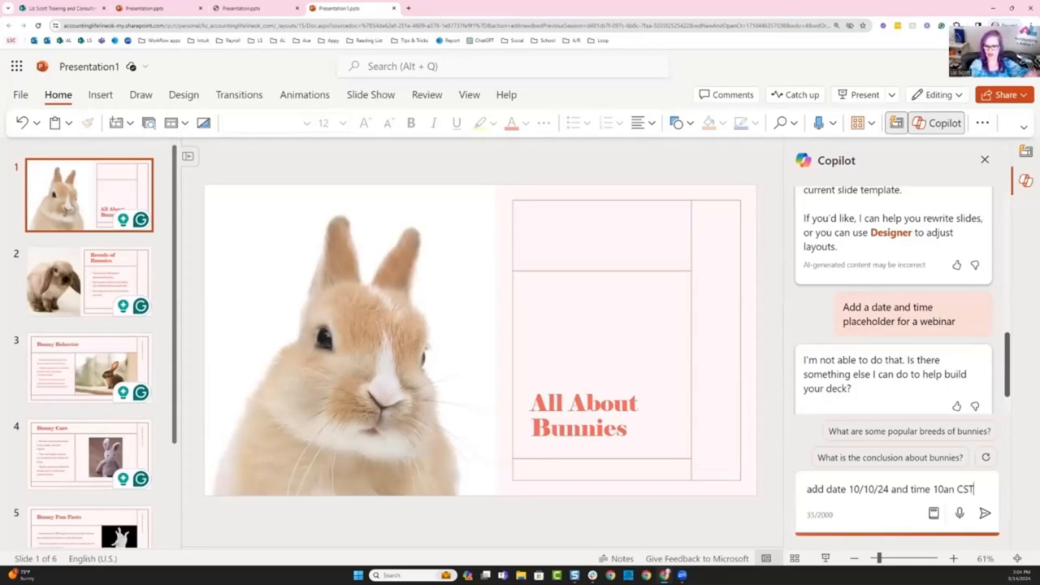
click(984, 513)
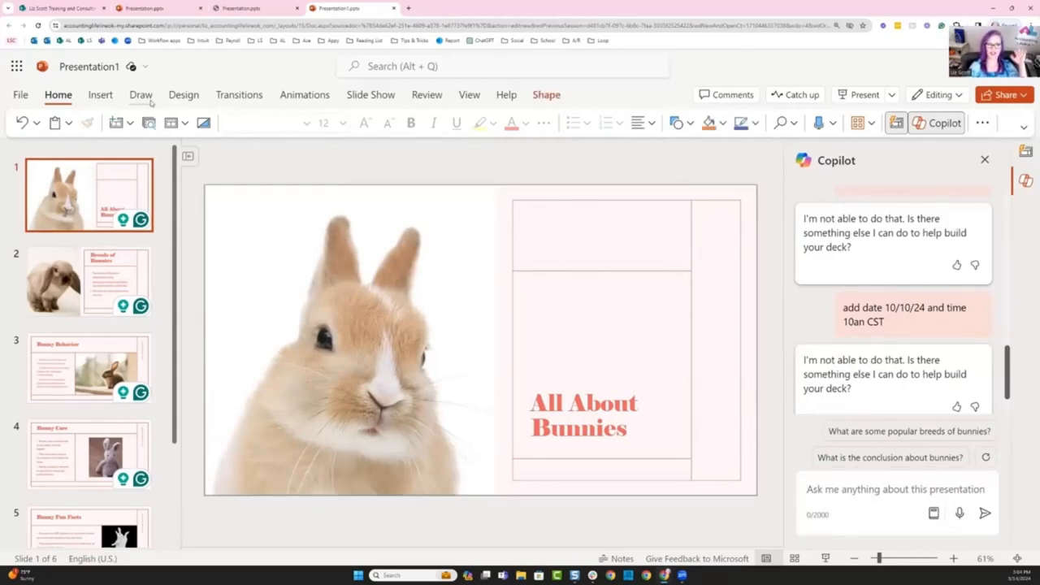
- Add a text box in the top frame reading 'Date: 10/10/24' and 'Time: 10am CST'
click(101, 94)
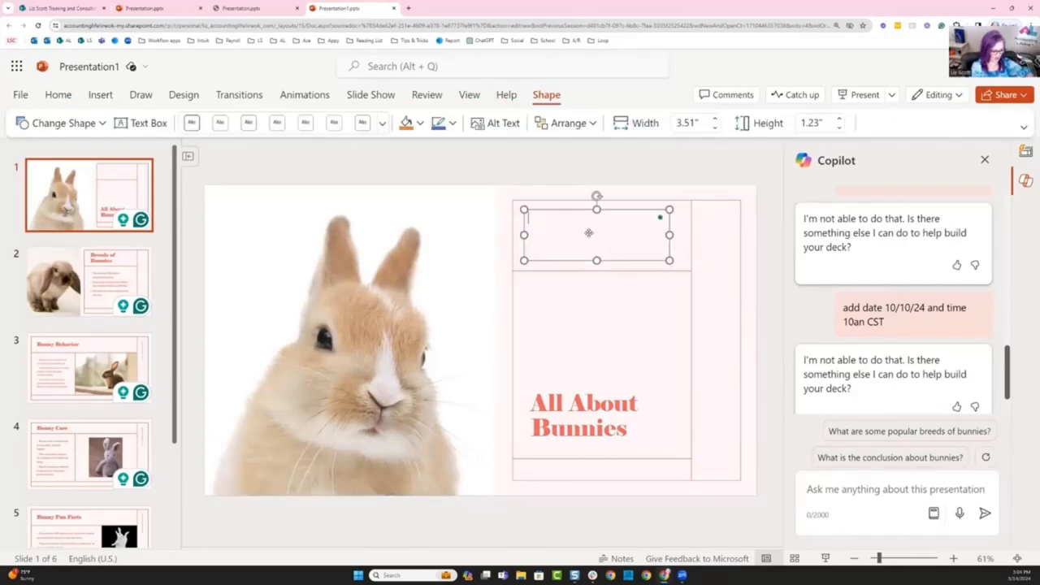
drag(596, 260, 597, 227)
text(Date:)
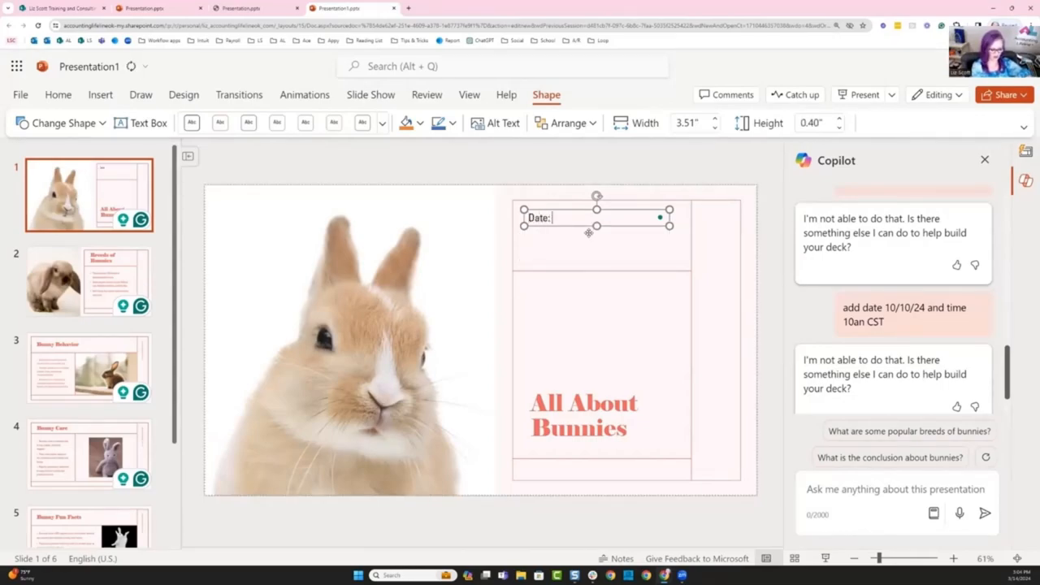
text(10/10/24)
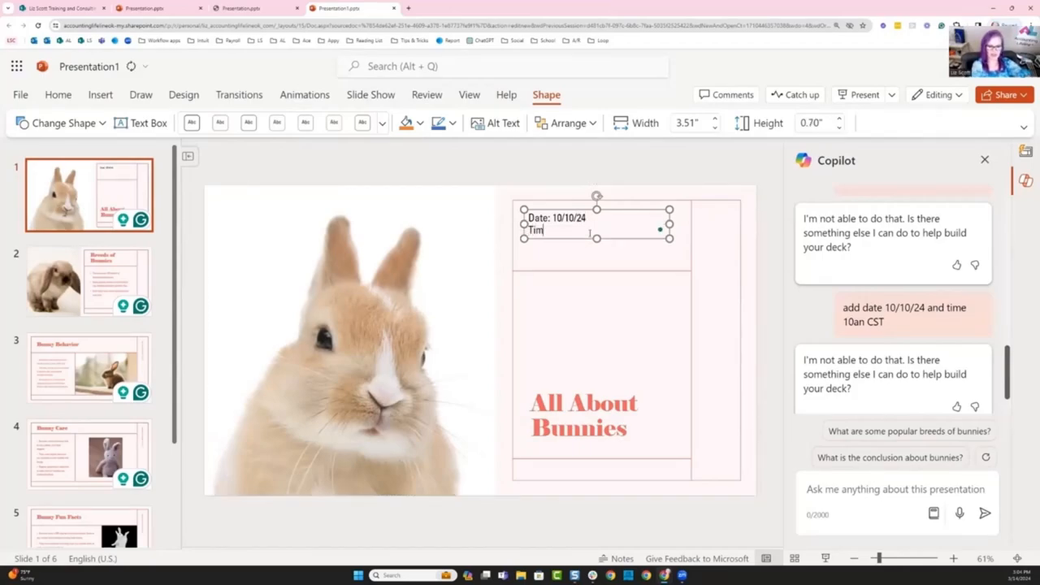
text(e: 10)
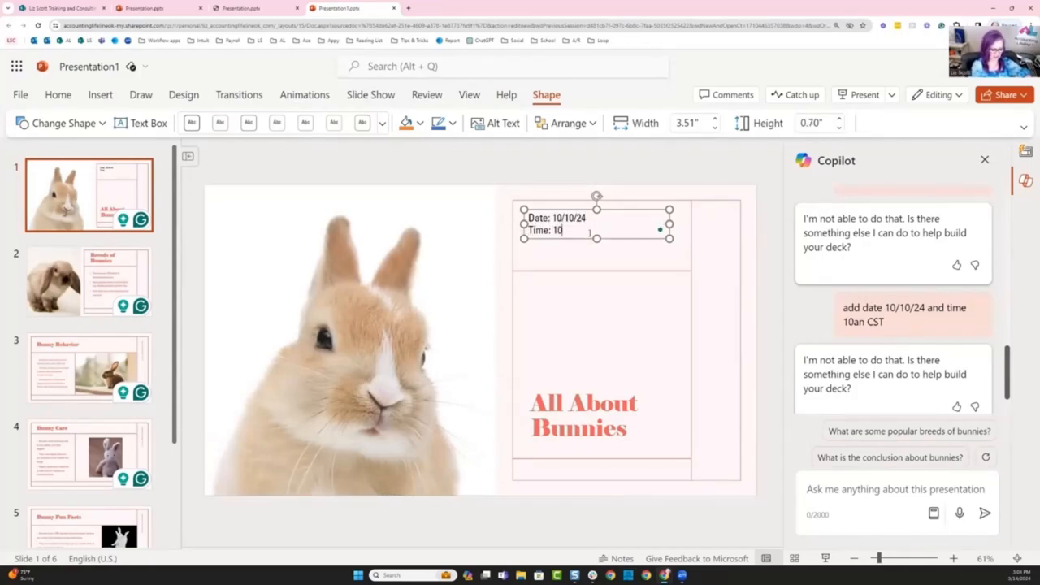
text(am)
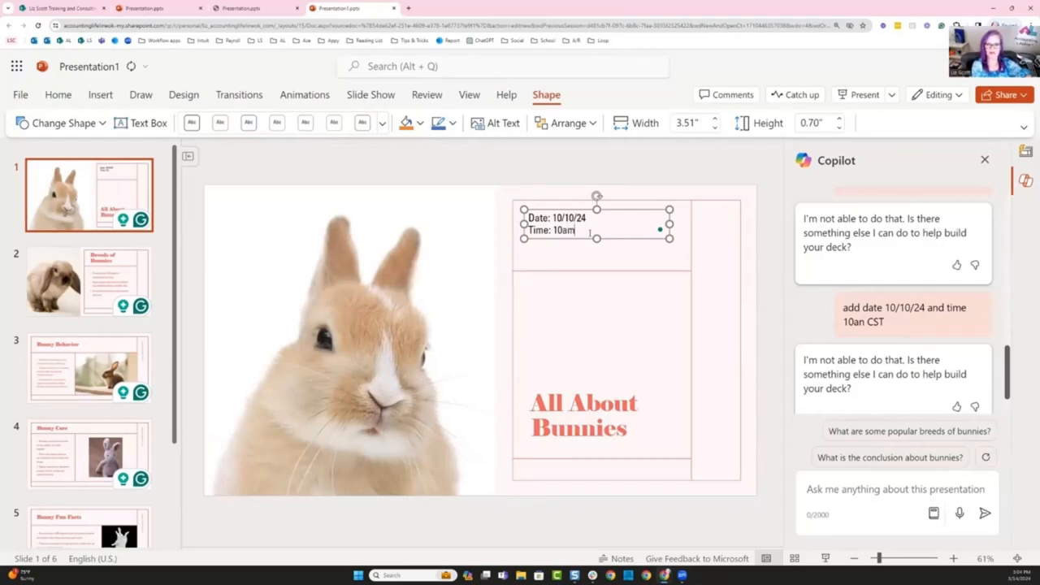
text(CST)
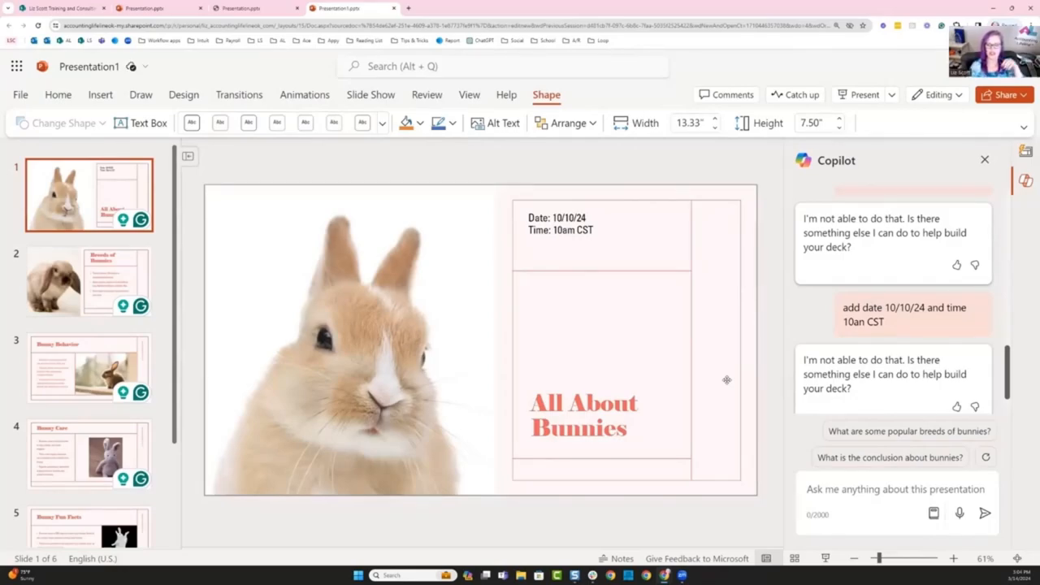
- Finish editing the date and time text and match it to the title's formatting
click(584, 403)
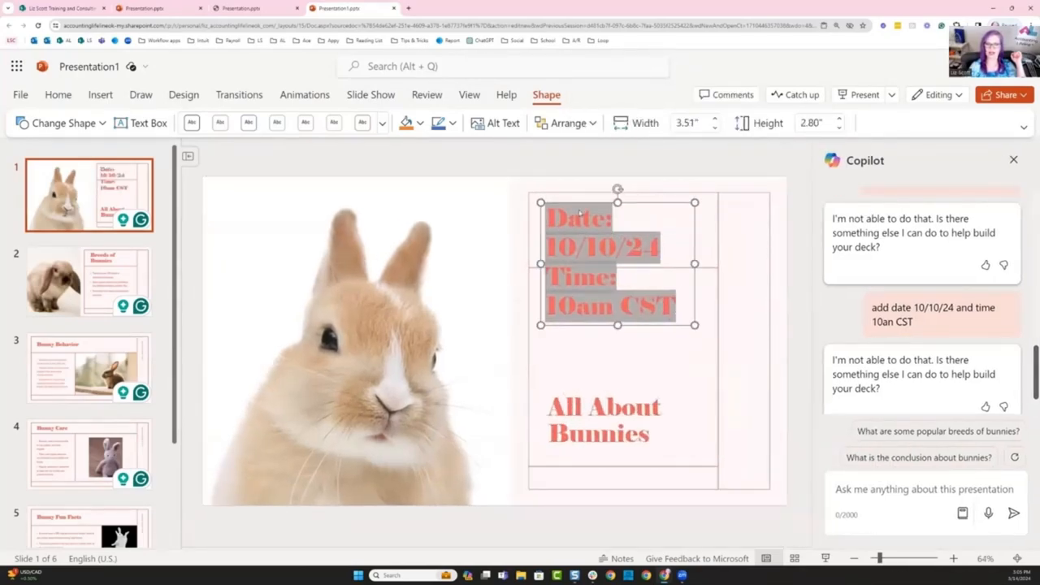
click(59, 94)
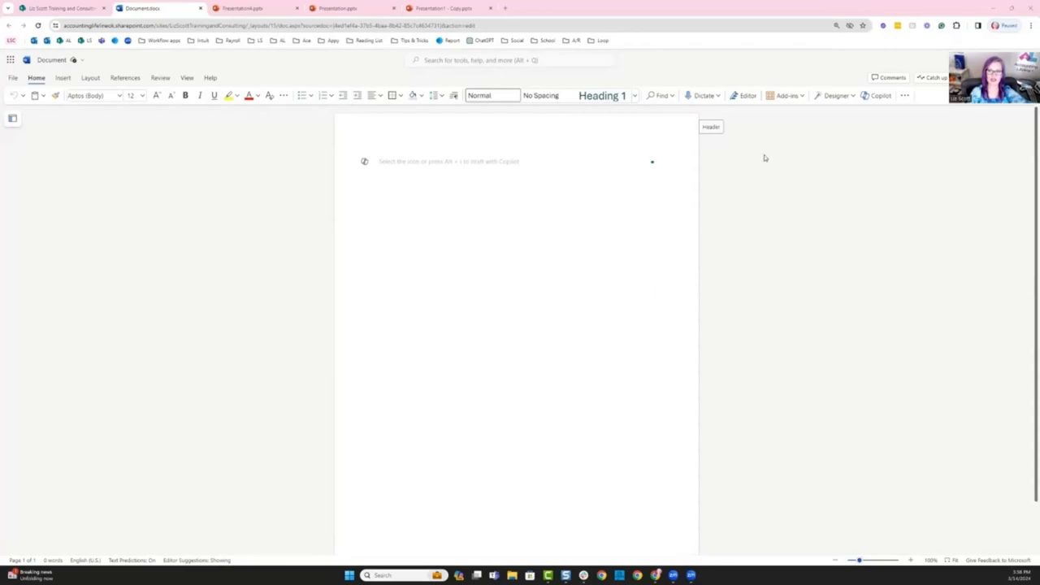
- Ask Word Copilot to 'Create a webinar outline for the legend of the leprechaun' and review it
click(876, 94)
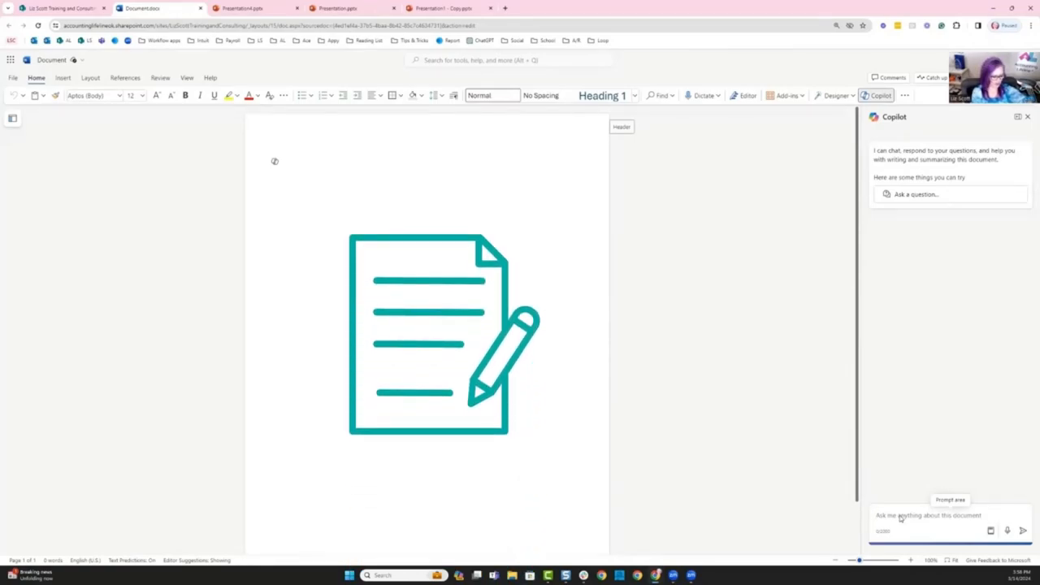
text(Create a webinar outline for the legend of the leprechaun)
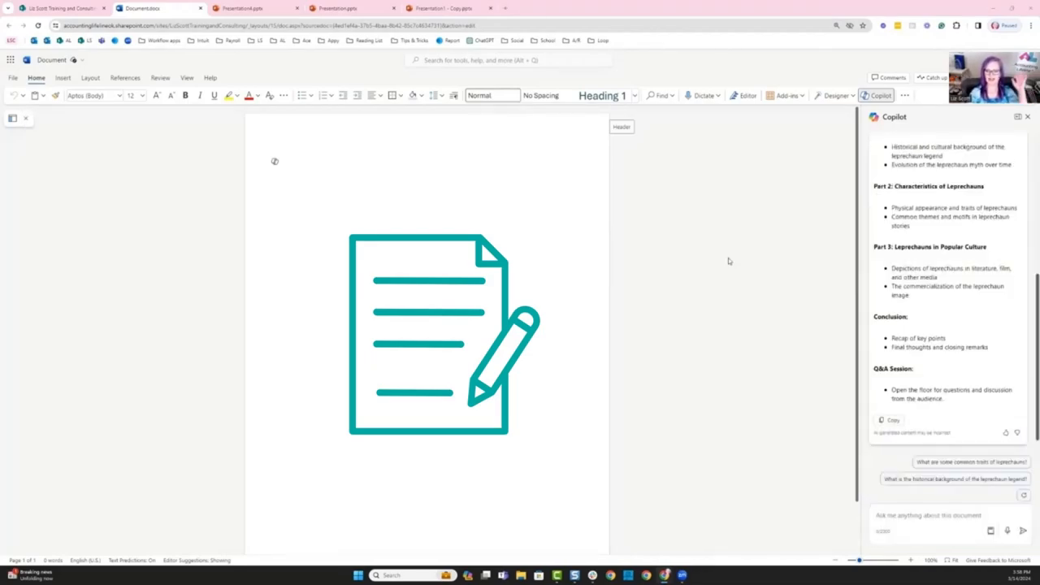
scroll(up, 3)
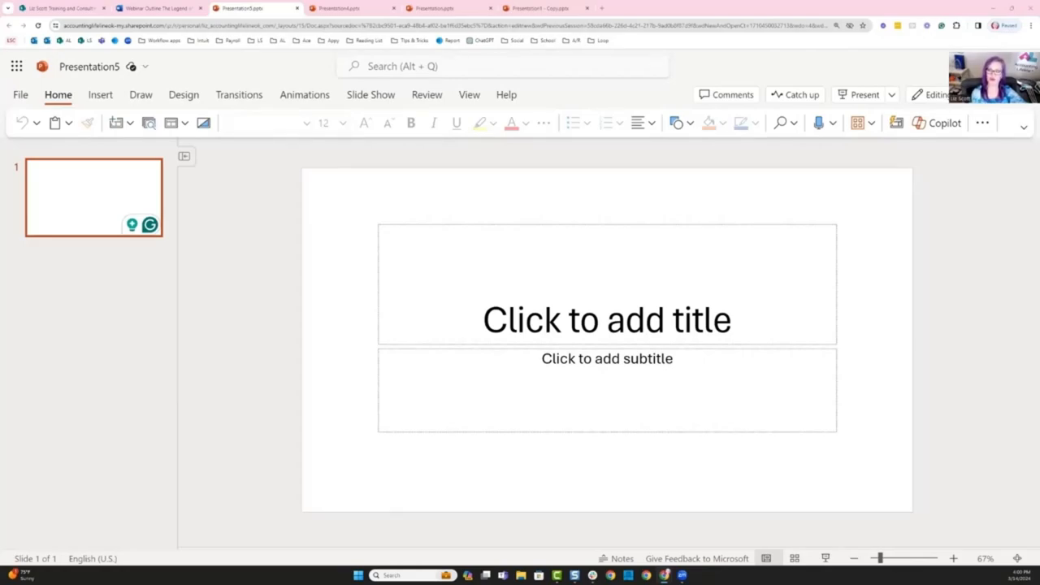
mouse_move(934, 135)
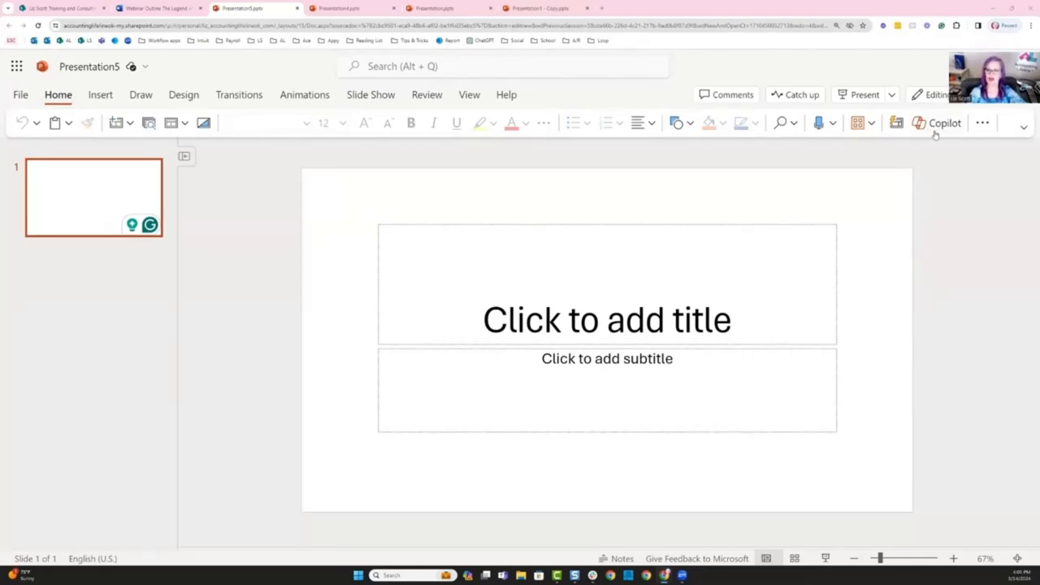
- Ask Copilot to create a presentation from the Webinar Outline The Legend of the Leprechaun document
click(936, 123)
text(/)
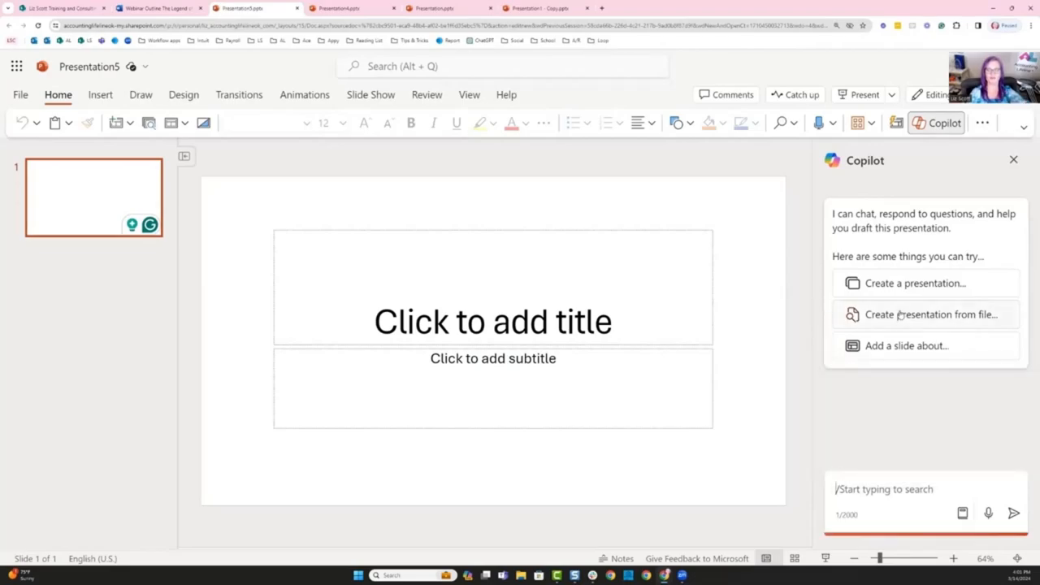
click(931, 316)
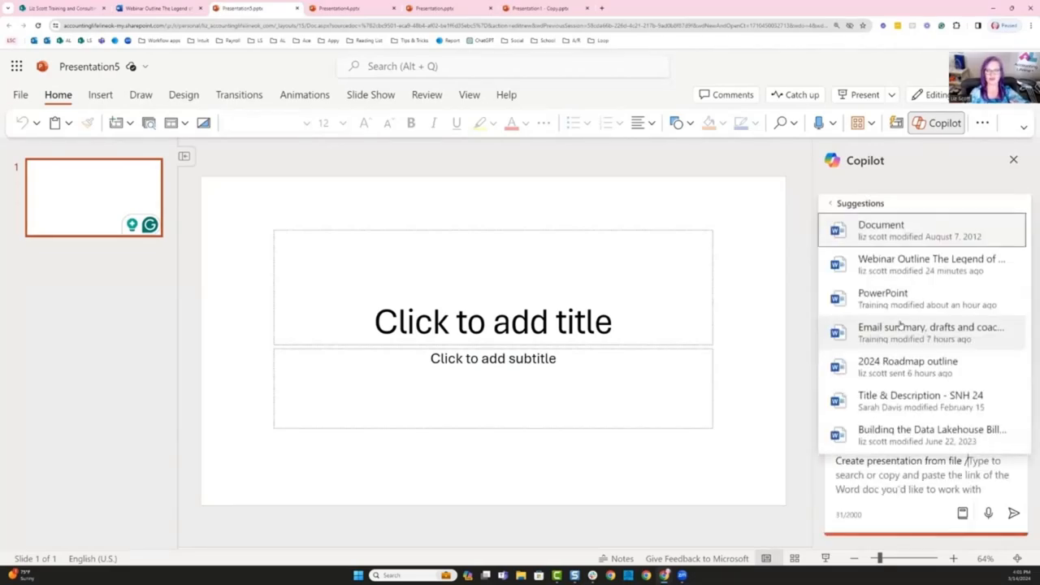
click(930, 263)
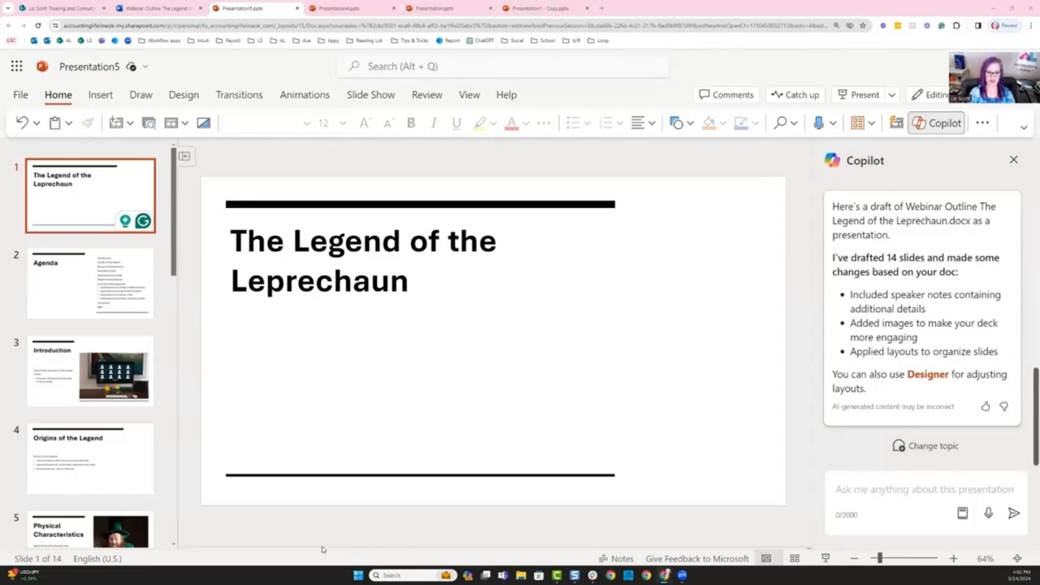
- Show the title slide's speaker notes noting Copilot generated the deck from the Word outline
click(621, 559)
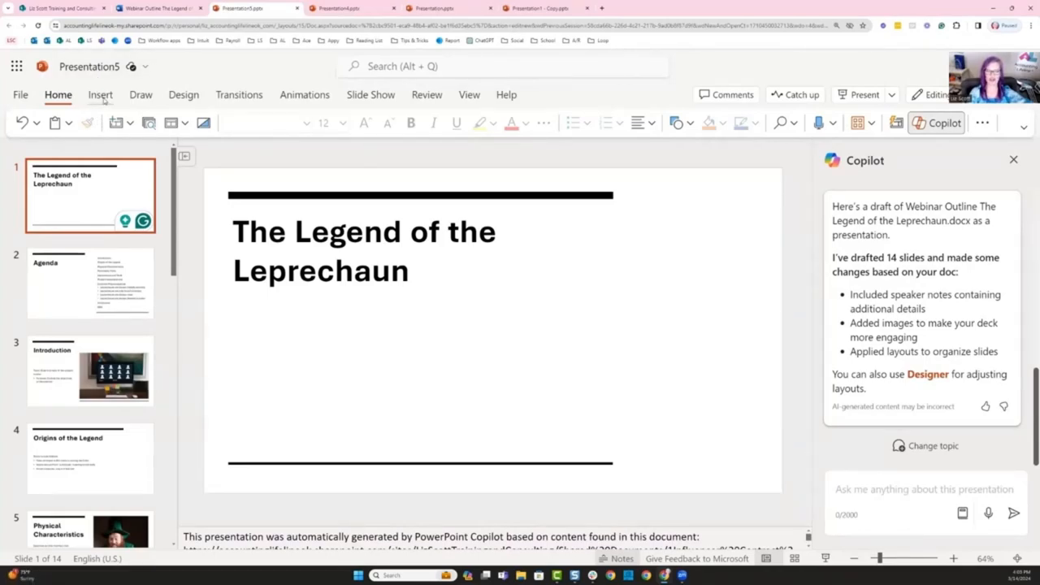
click(183, 94)
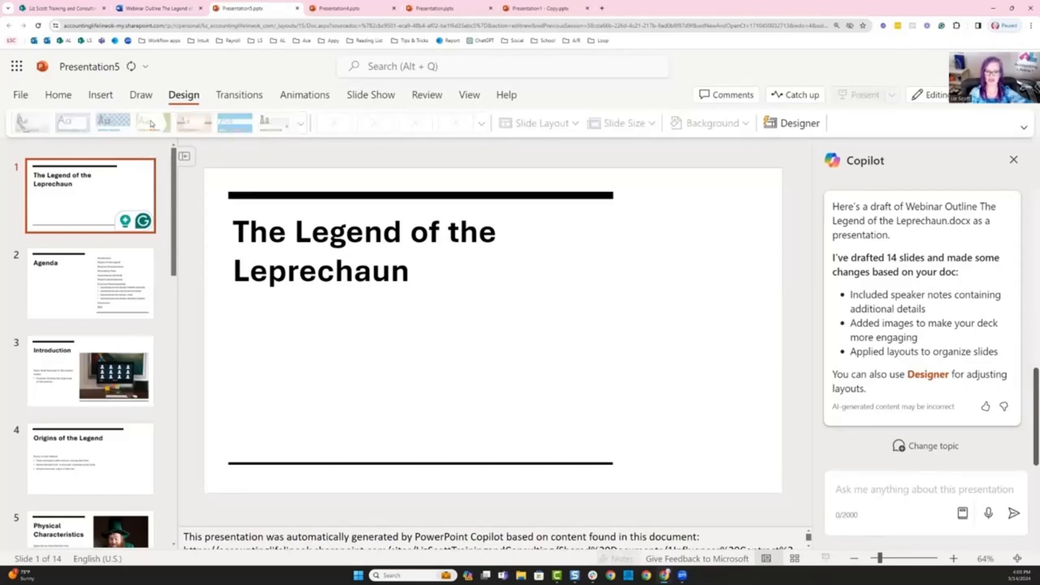
- Apply the green leprechaun-hat Designer layout to the title slide, then move to the Agenda slide
click(153, 122)
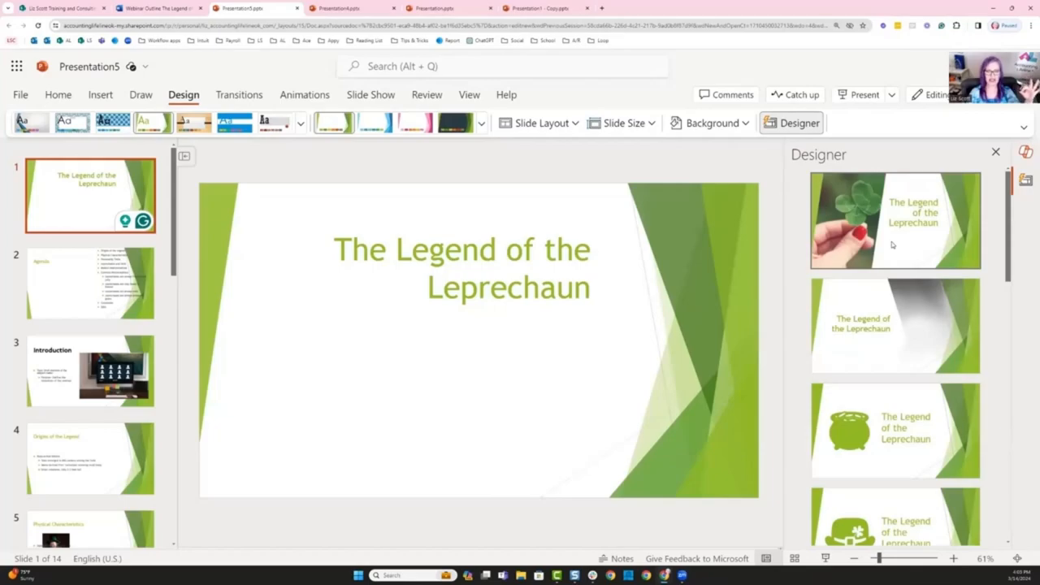
scroll(down, 3)
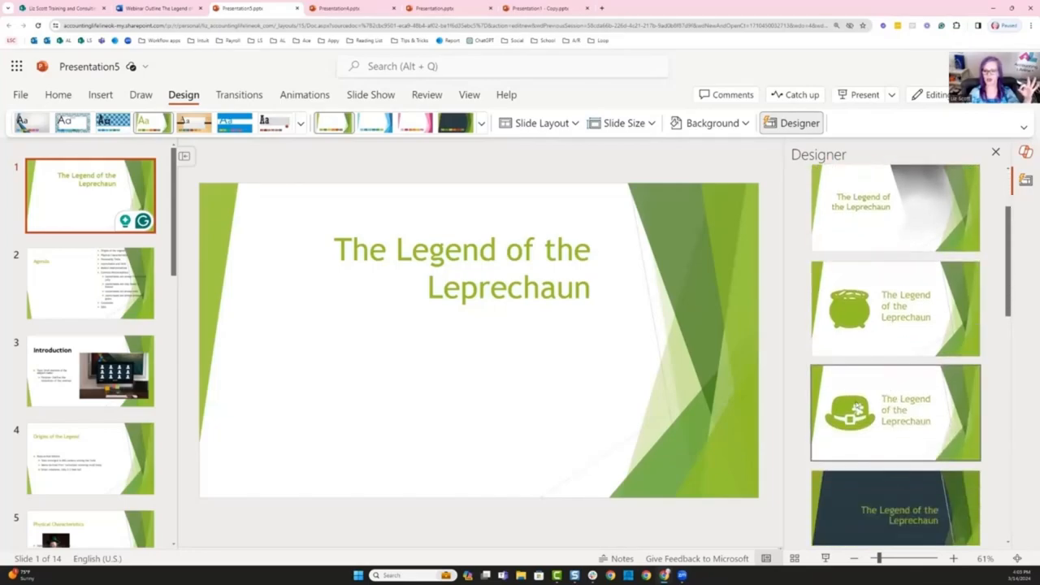
click(894, 413)
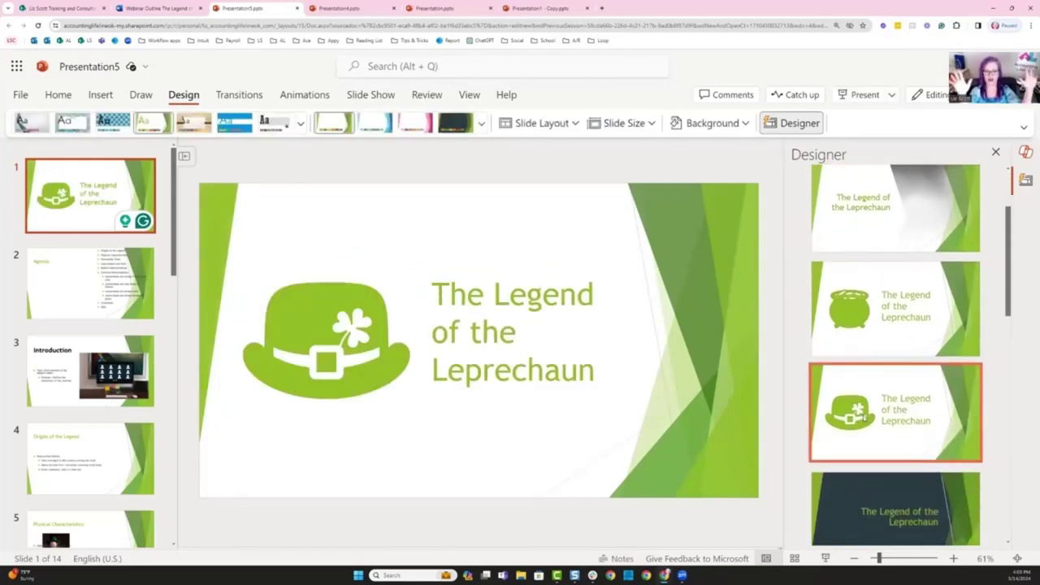
mouse_move(39, 289)
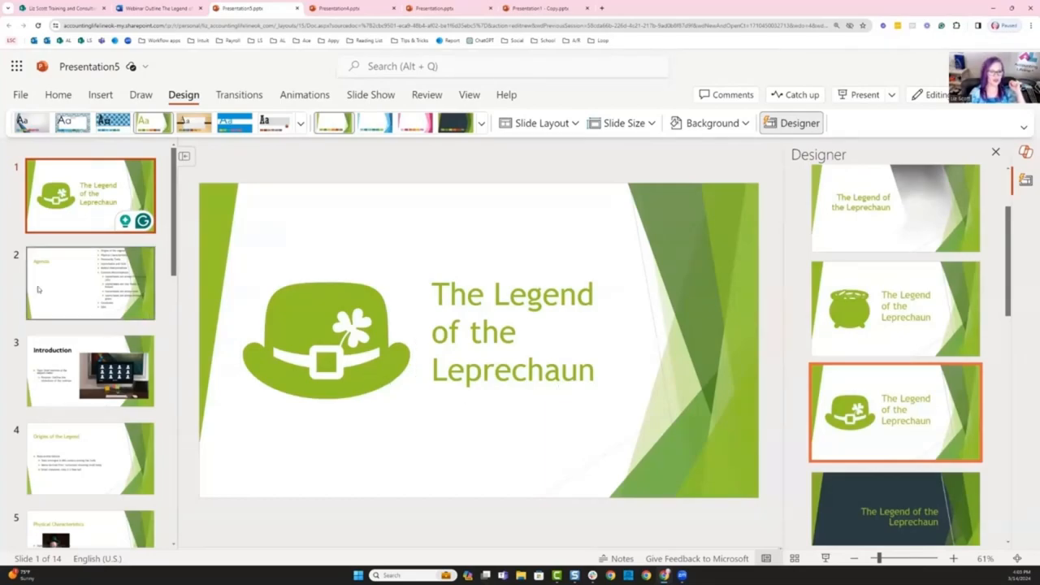
click(90, 283)
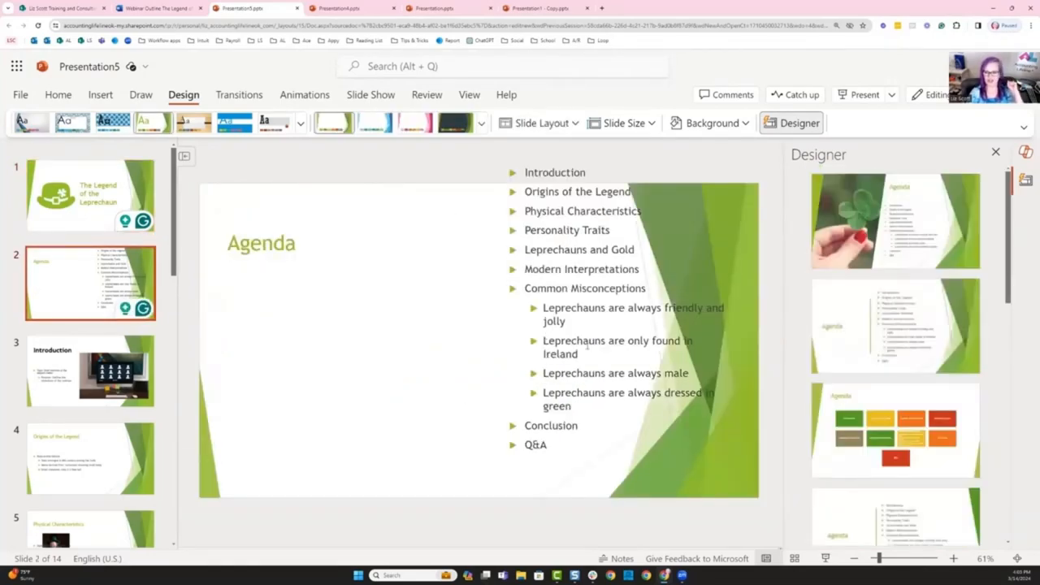
- Give the Agenda slide the clover photo layout and delete the video-call photo from the Introduction slide
click(894, 219)
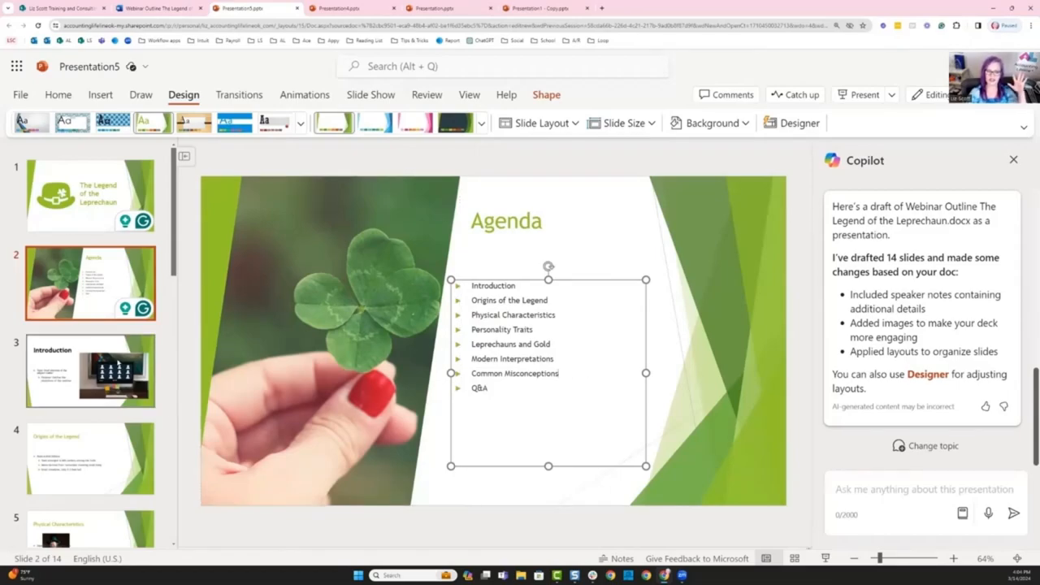
click(90, 370)
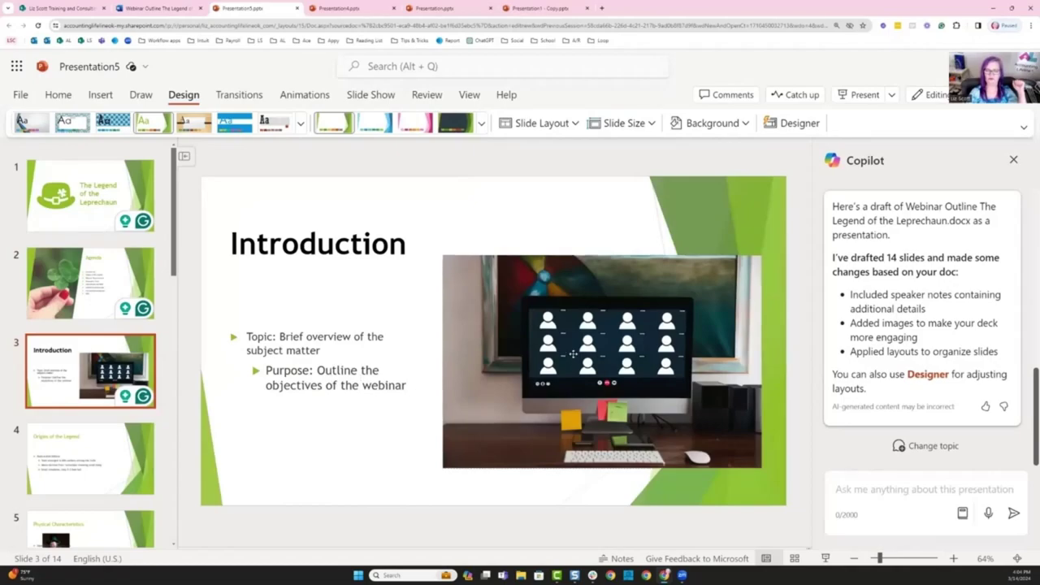
click(601, 361)
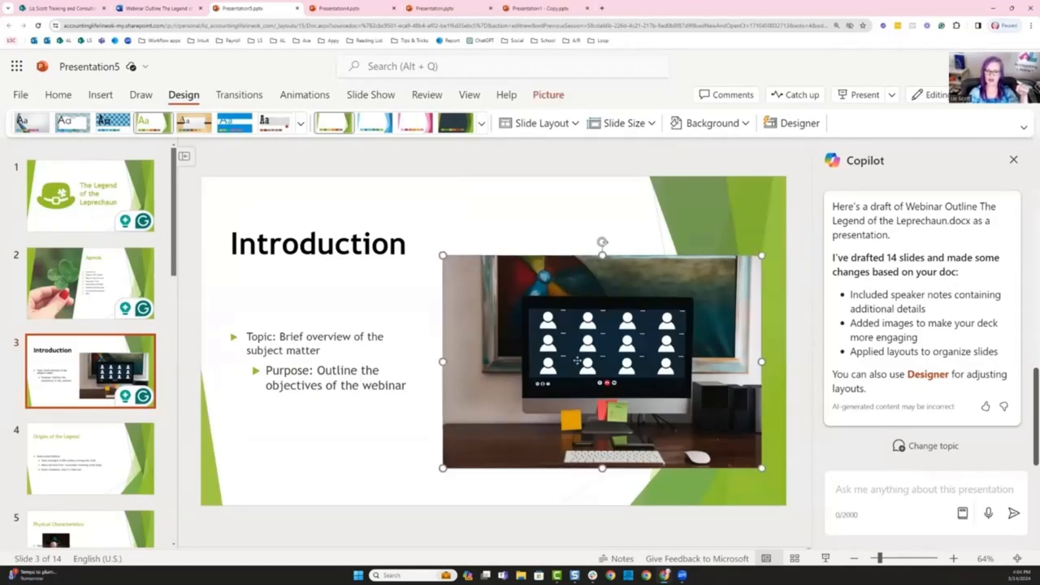
key(delete)
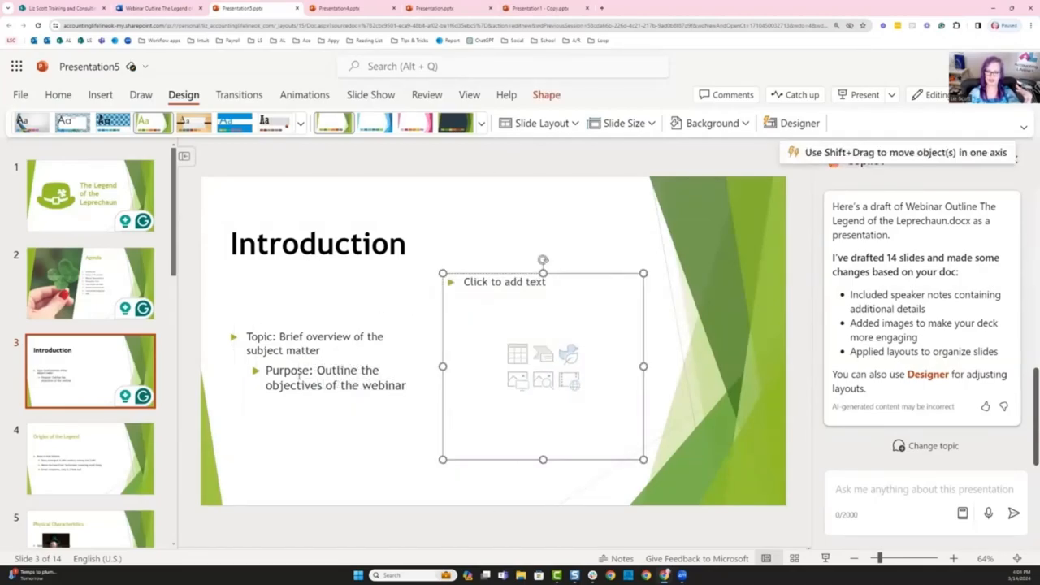
click(91, 459)
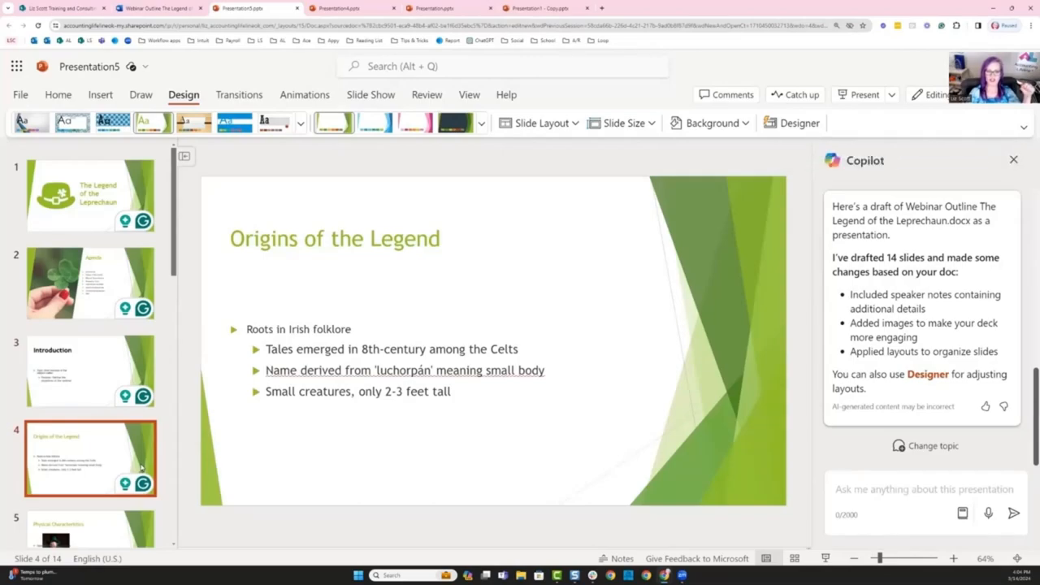
mouse_move(422, 410)
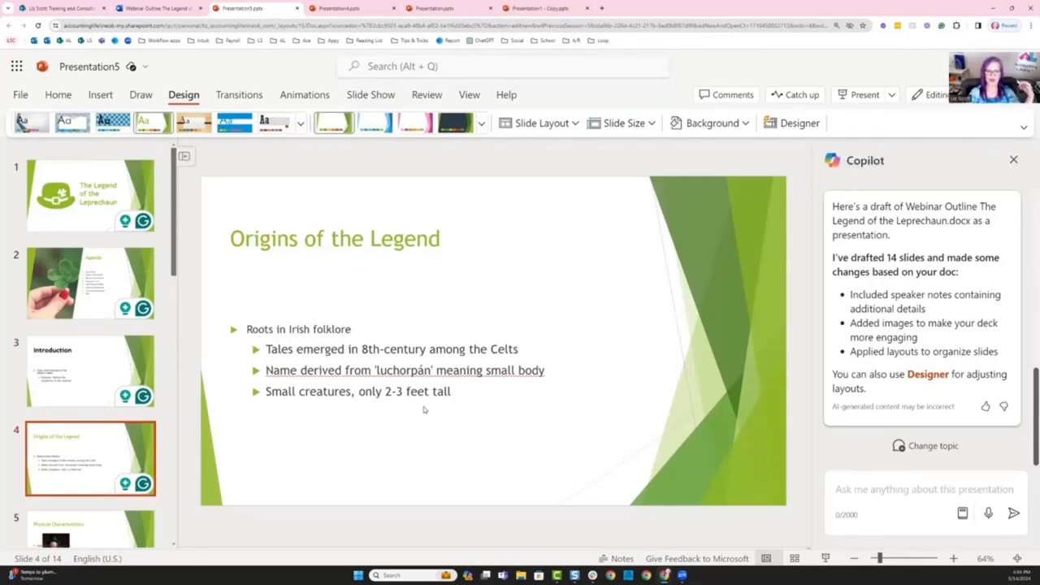
mouse_move(800, 123)
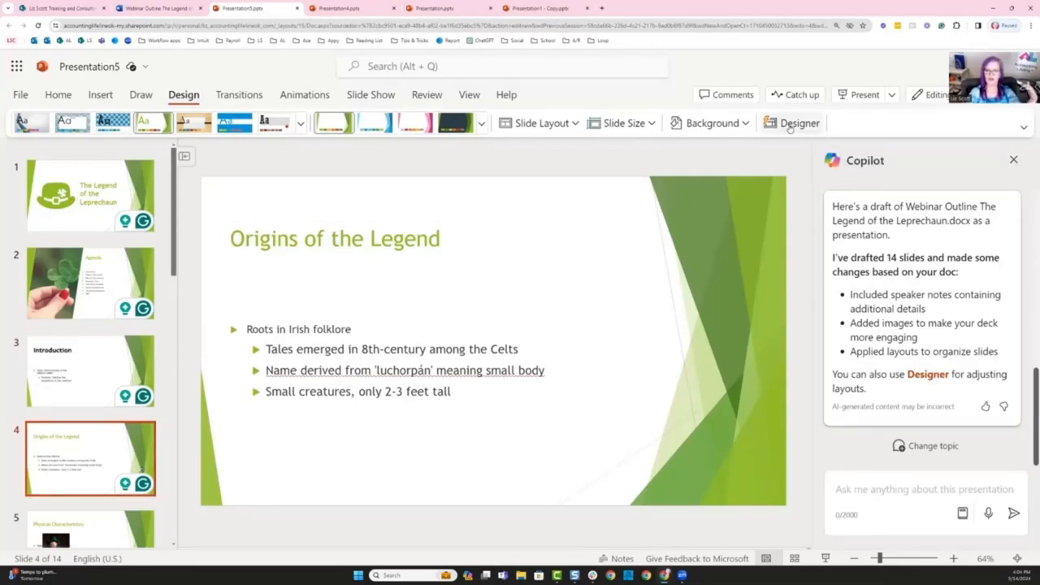
- Apply the sprouting-seedling photo Designer layout to the Origins of the Legend slide
click(800, 124)
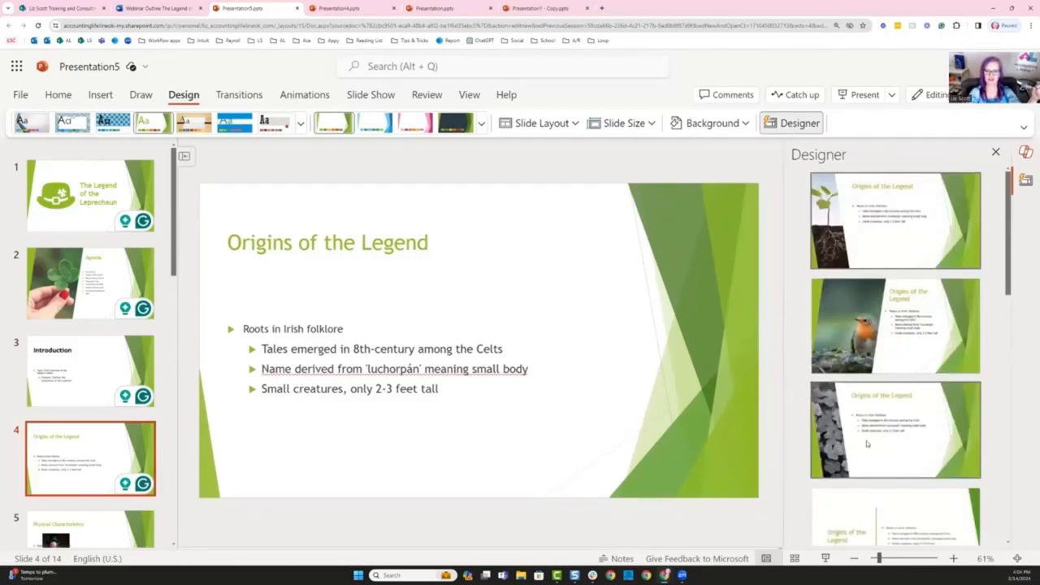
scroll(down, 3)
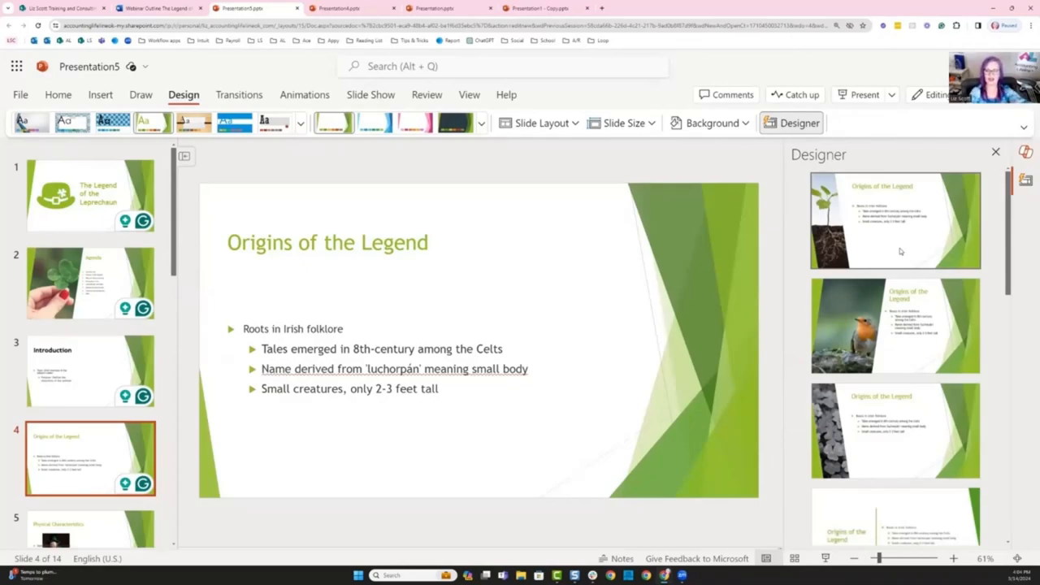
click(894, 219)
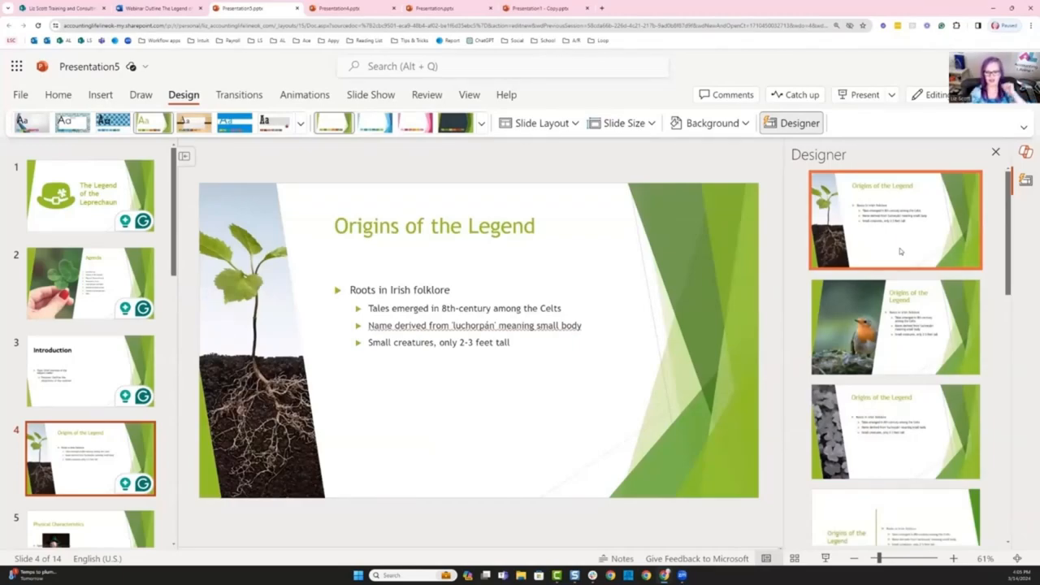
click(89, 463)
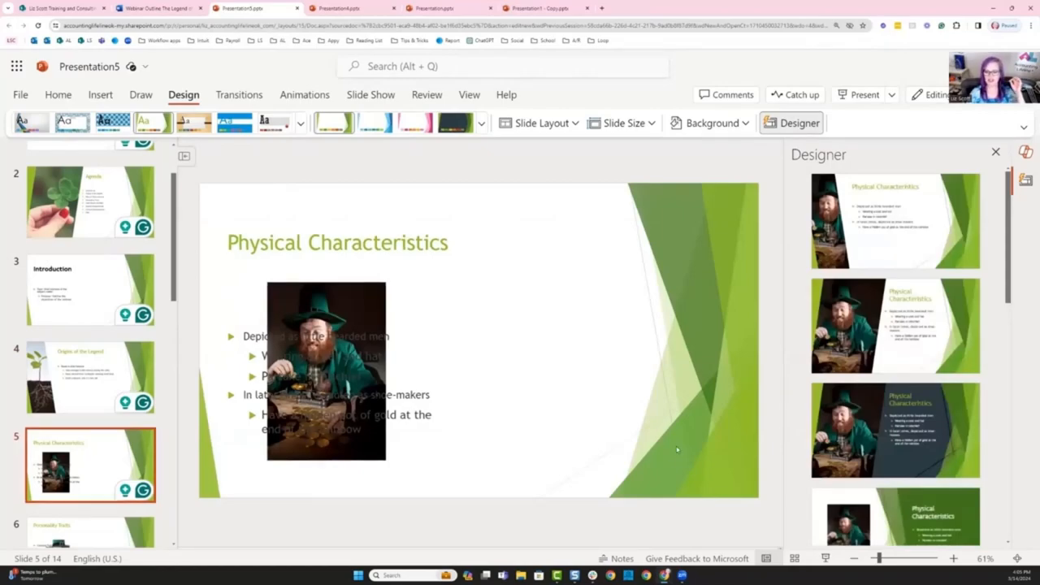
- Apply the dark leprechaun layout to Physical Characteristics and the large leprechaun photo layout to Personality Traits
click(893, 429)
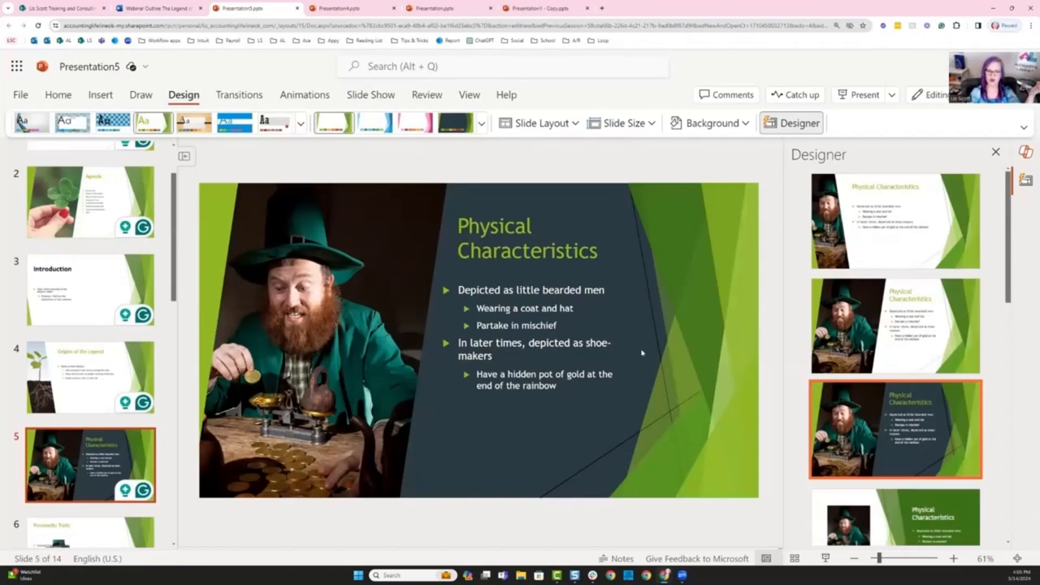
scroll(up, 3)
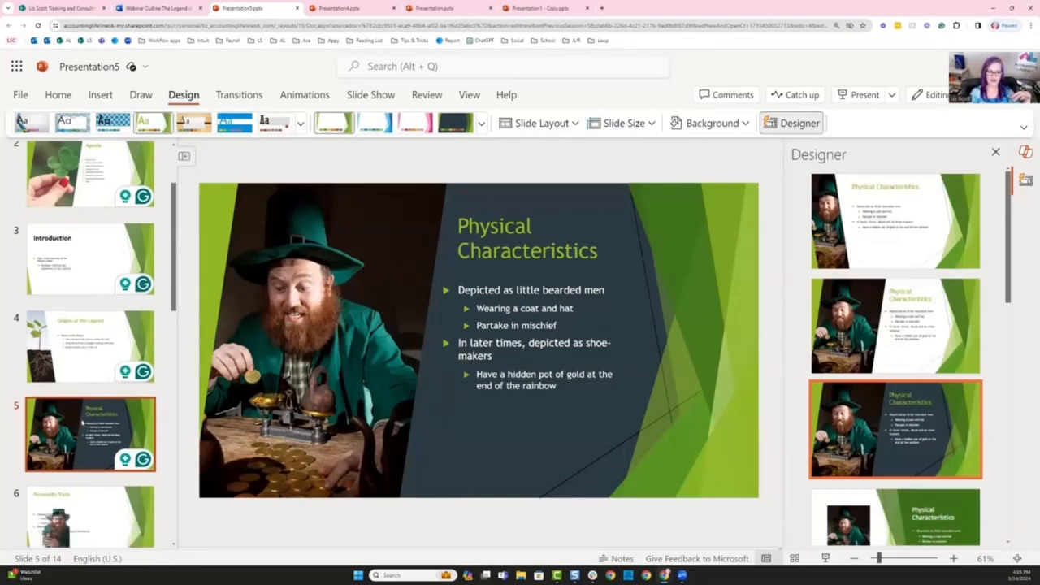
click(89, 390)
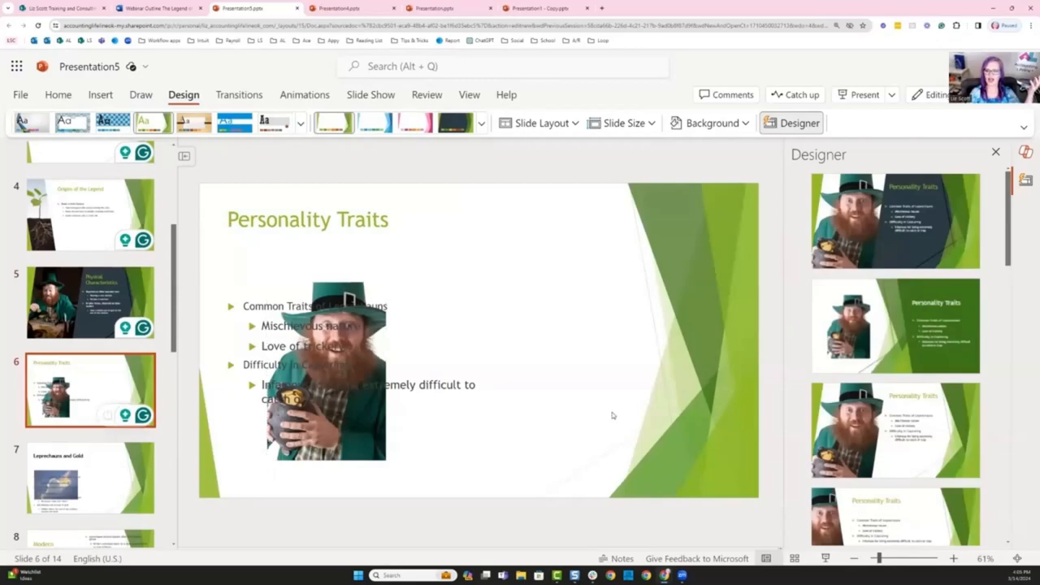
click(894, 429)
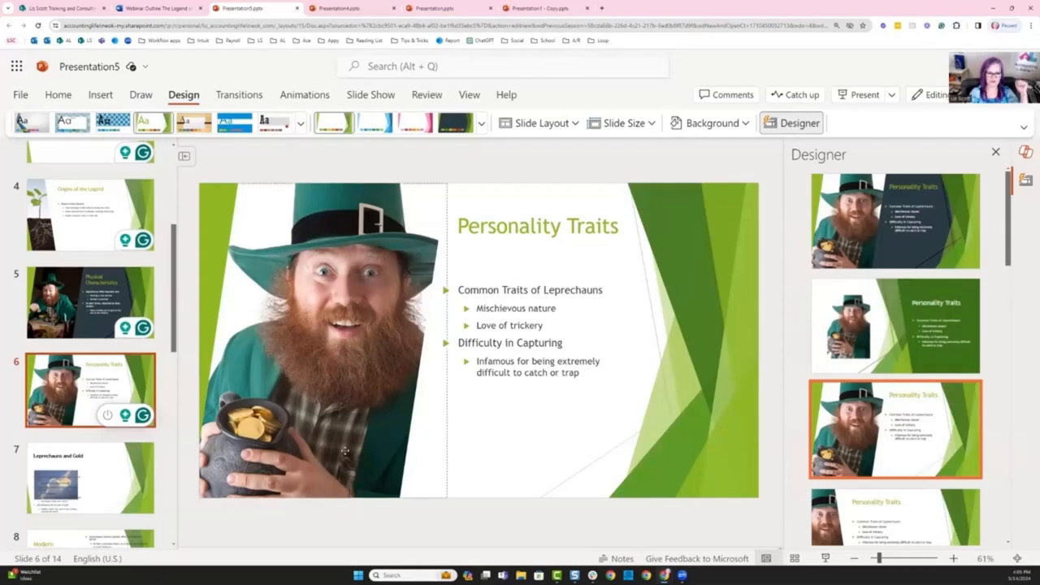
- Give Leprechauns and Gold a sky photo layout and Modern Interpretations the icon-bar layout on green
click(89, 478)
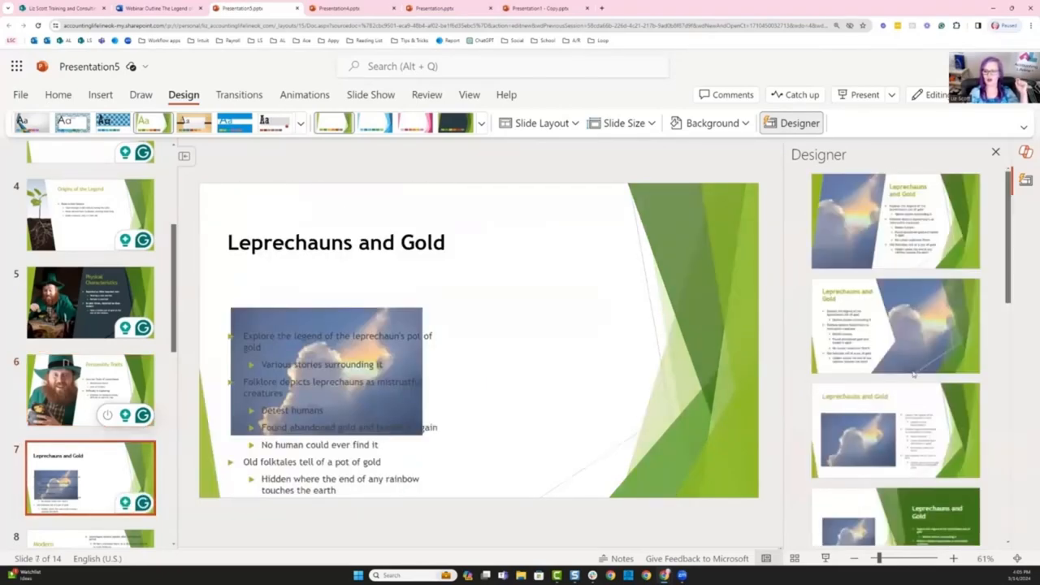
click(894, 325)
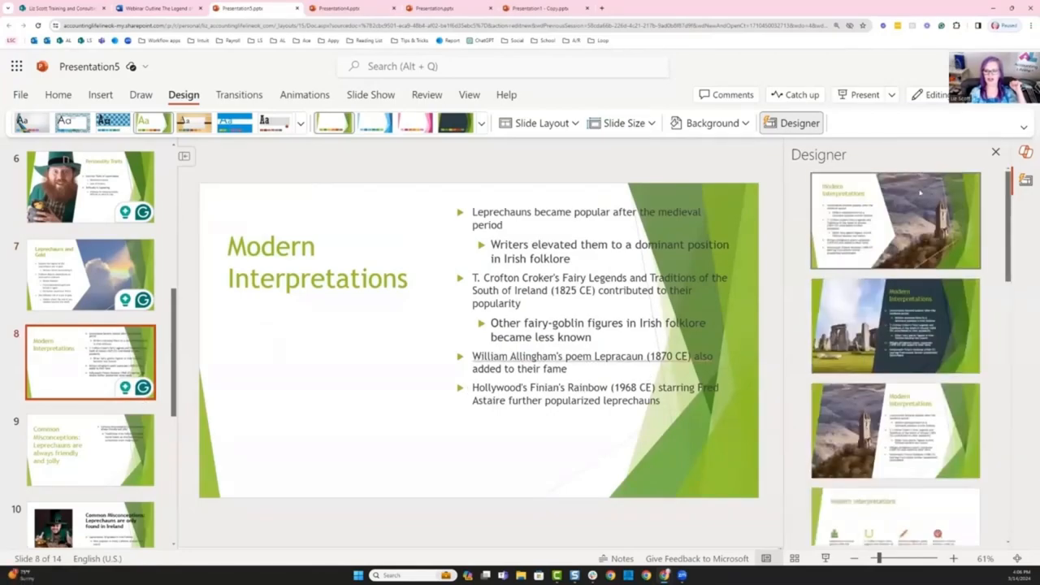
click(894, 220)
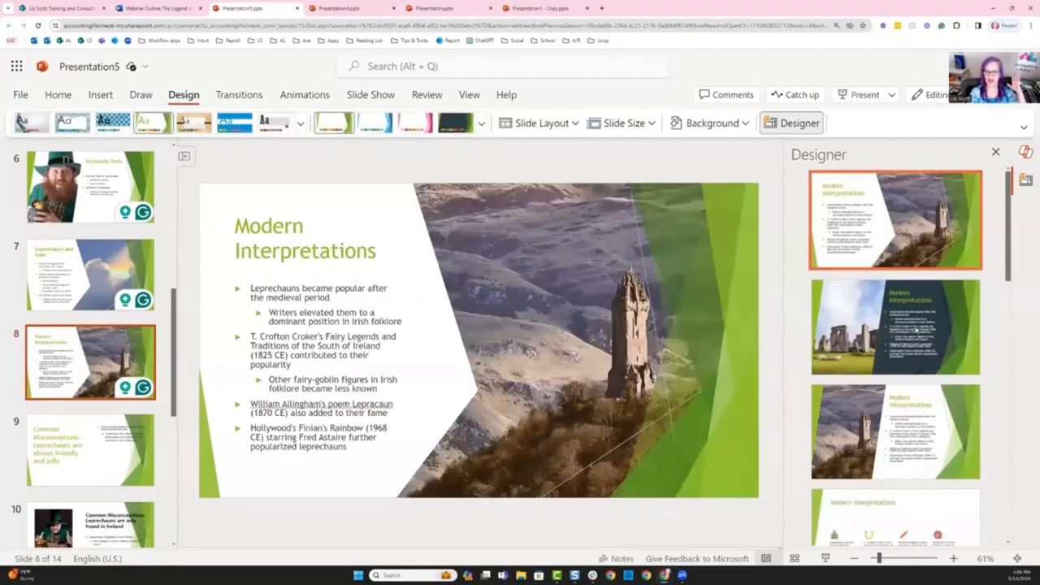
scroll(down, 3)
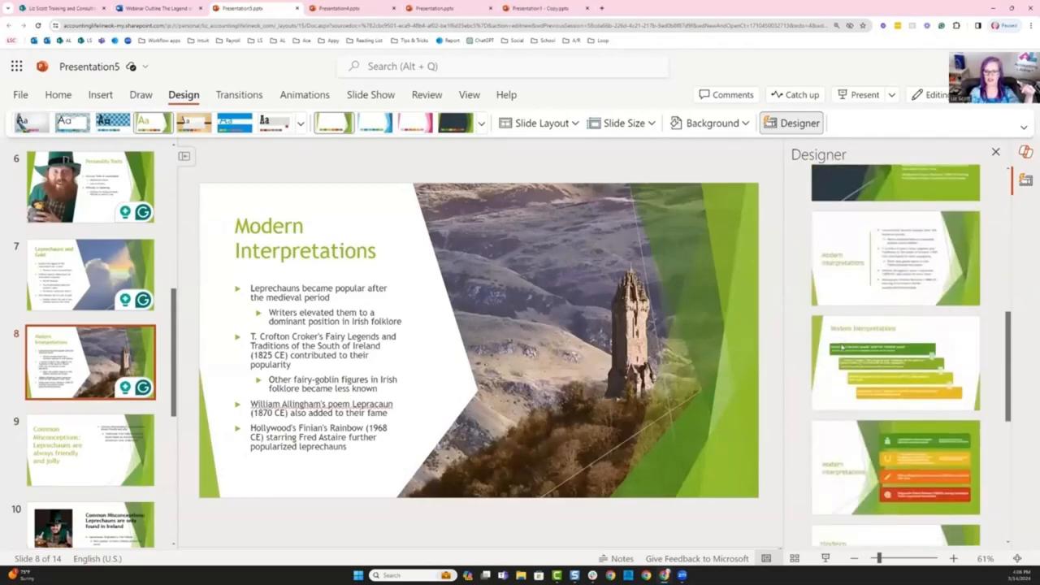
scroll(down, 3)
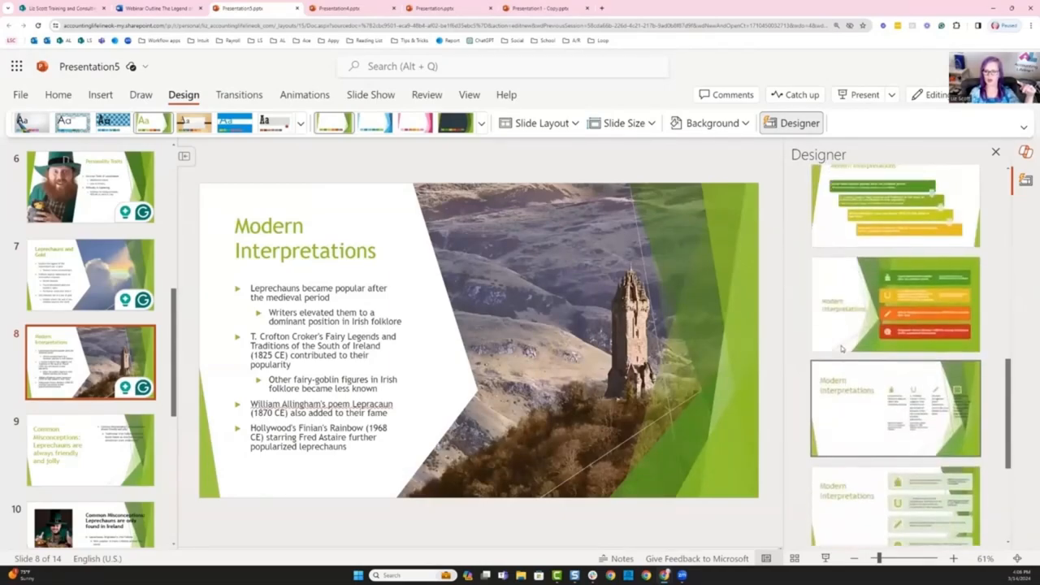
scroll(down, 3)
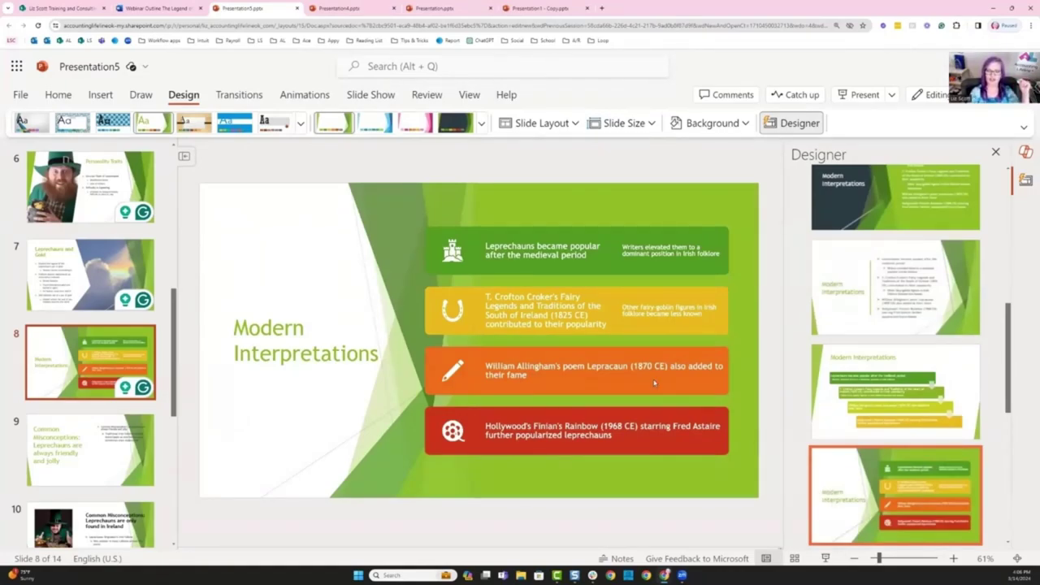
mouse_move(650, 414)
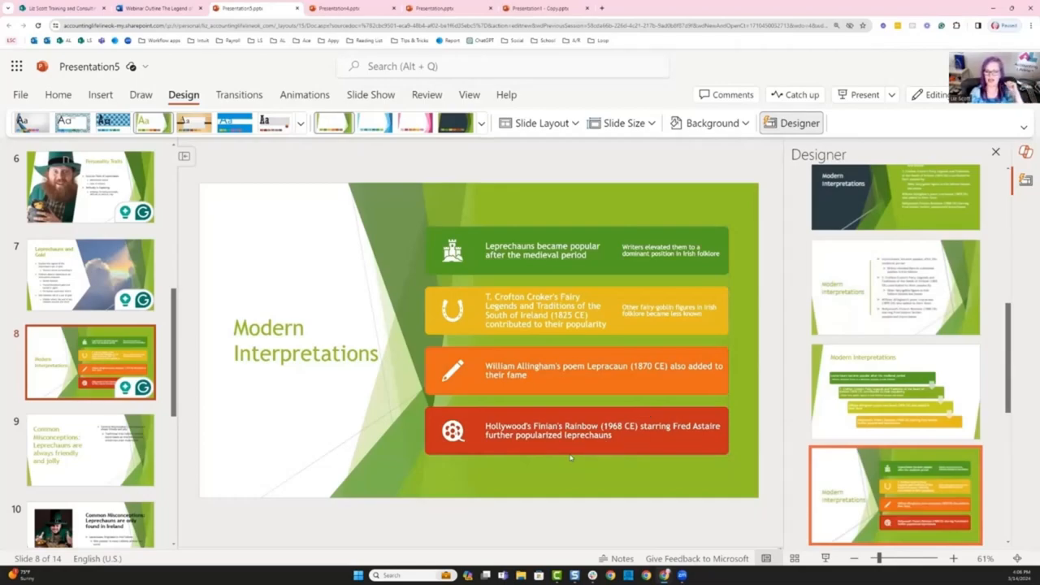
click(89, 449)
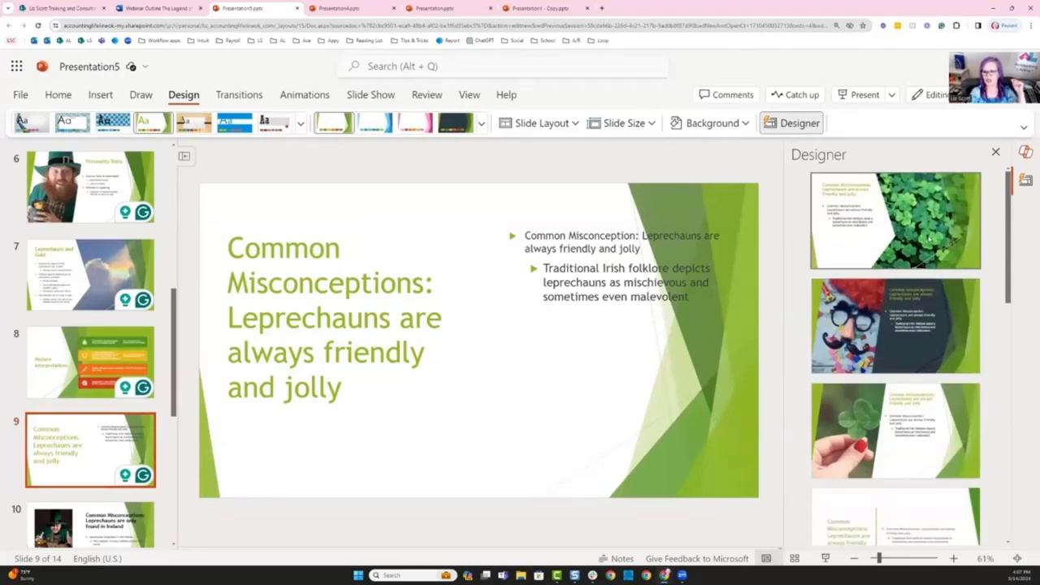
- Apply the clover photo design to the friendly-and-jolly slide and a suggested layout to the only-in-Ireland slide
click(893, 221)
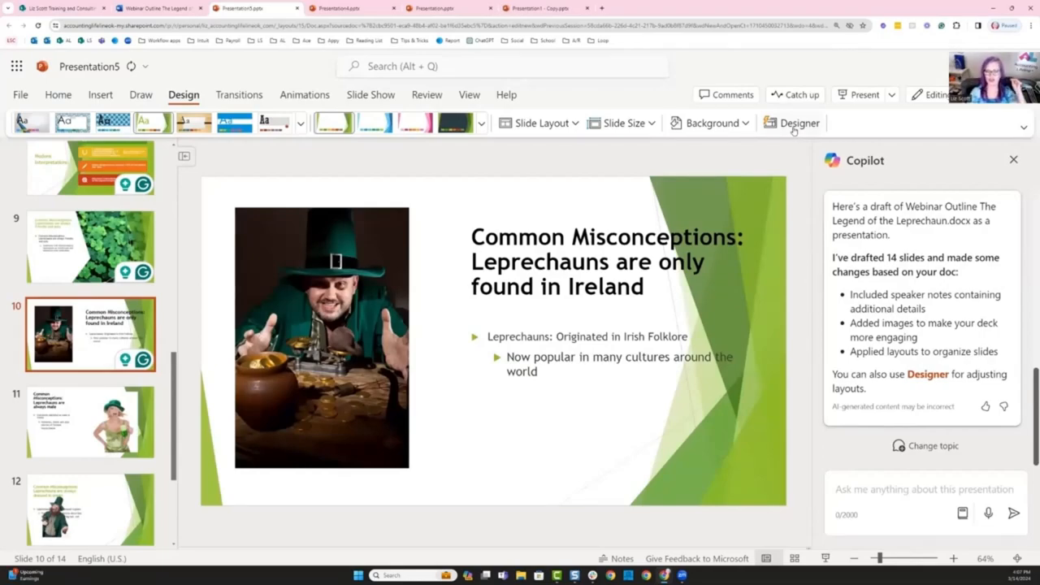
click(798, 123)
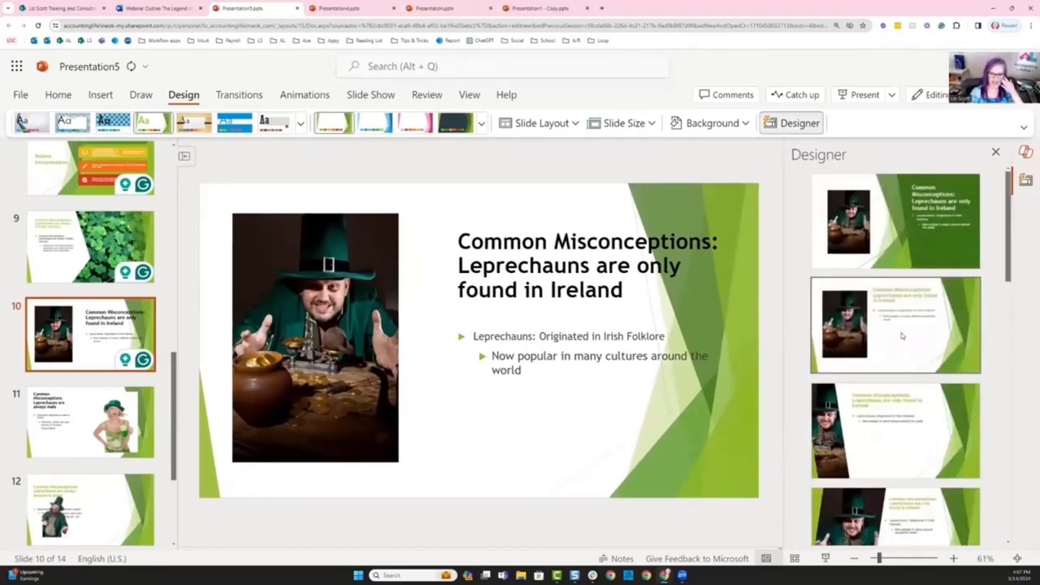
click(894, 434)
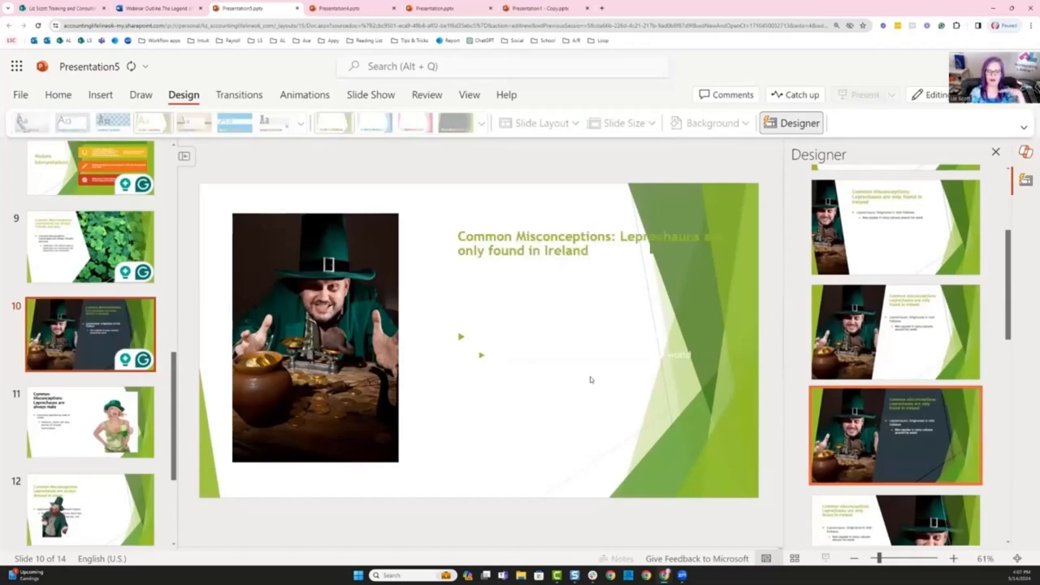
click(89, 420)
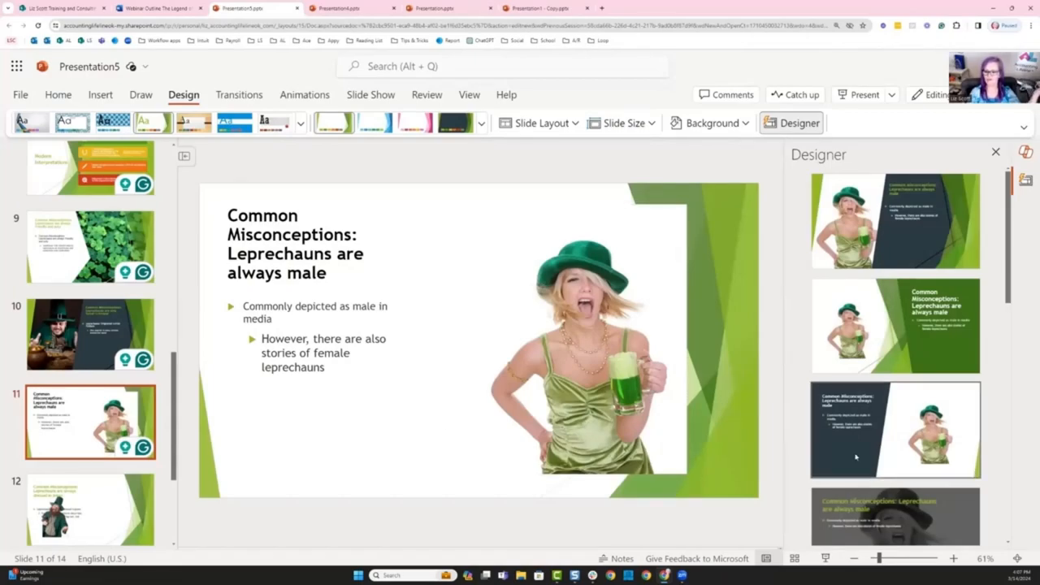
- Restyle the always-male slide with a suggested design and the dressed-in-green slide with the dark green panel
scroll(down, 3)
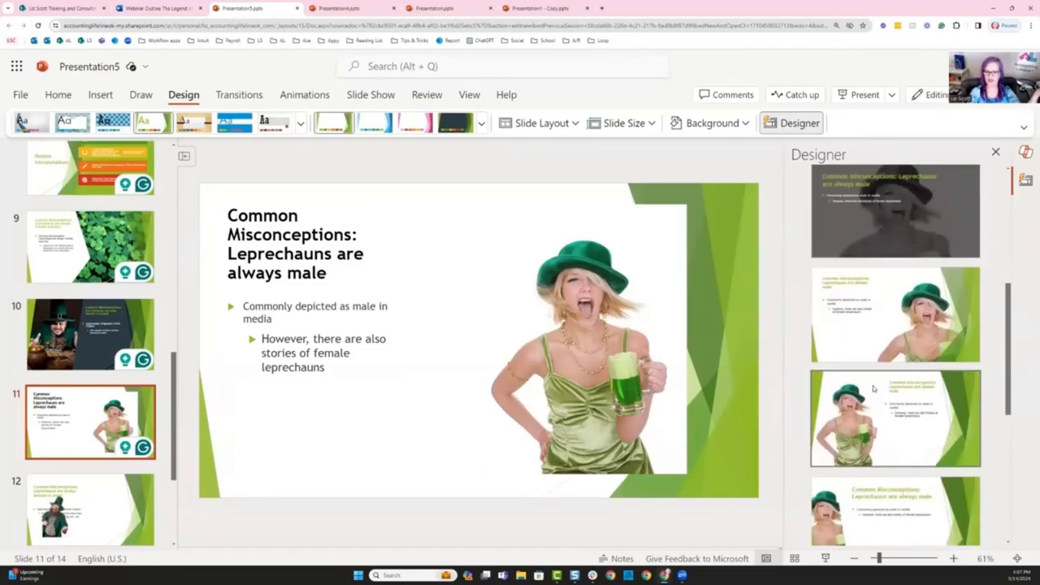
click(894, 418)
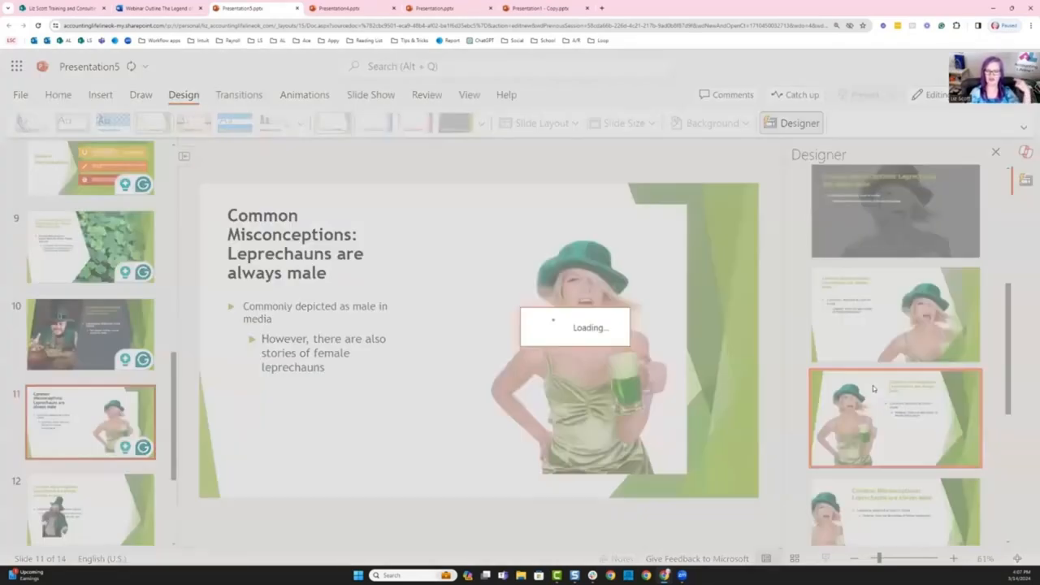
click(894, 416)
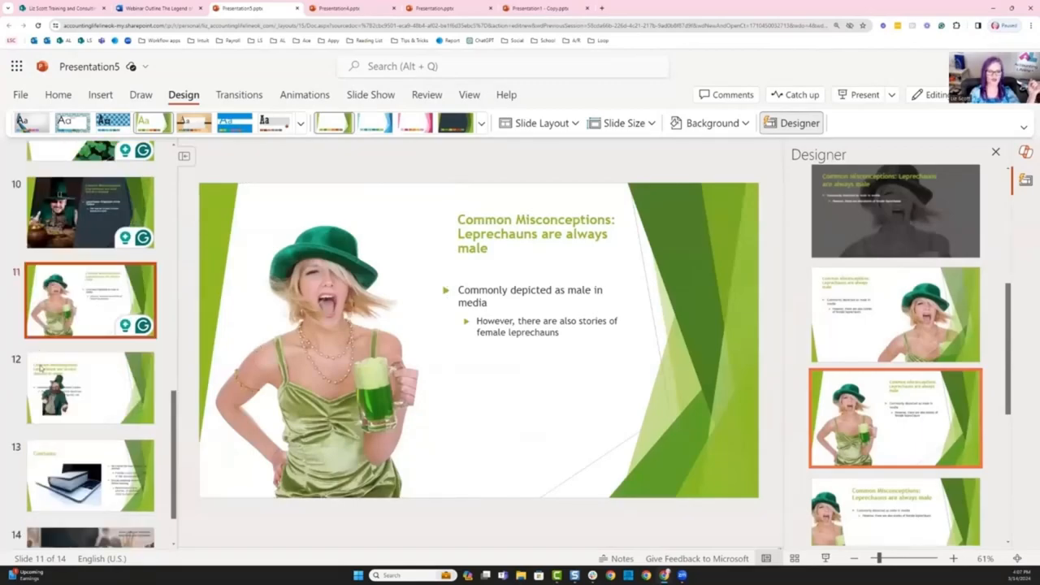
click(89, 387)
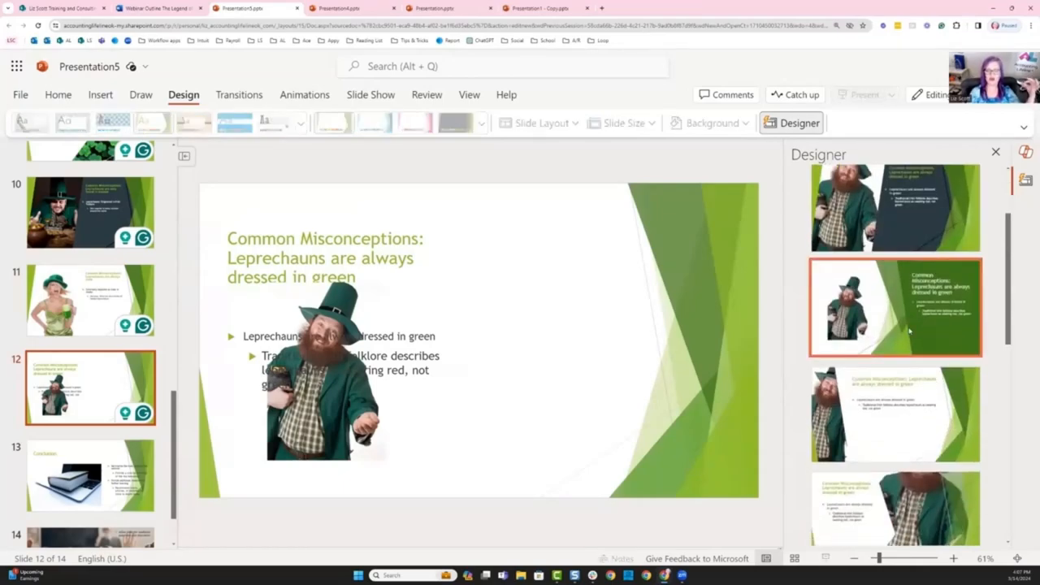
click(894, 307)
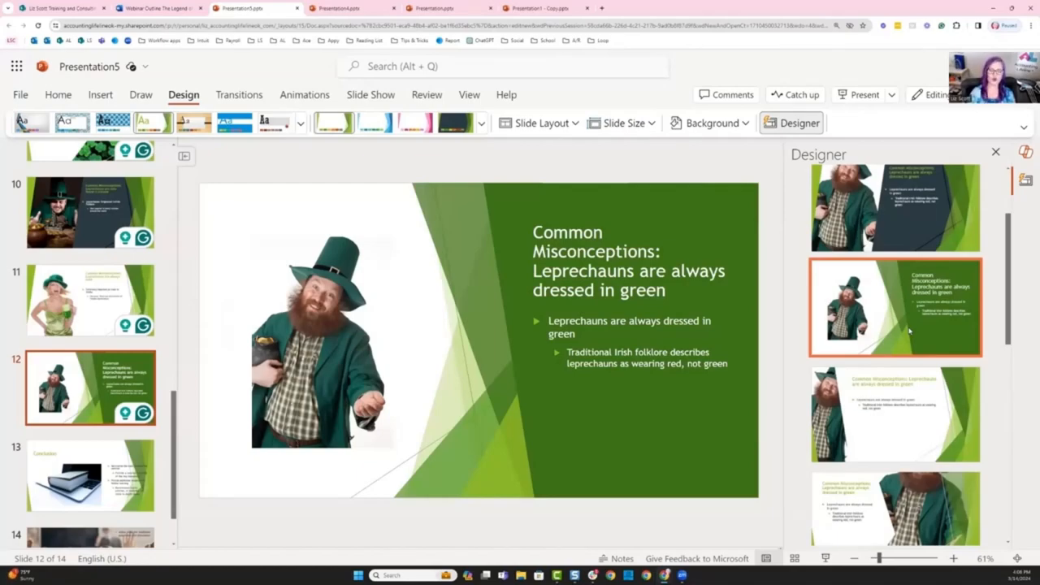
- Give the Conclusion slide a large book photo layout and ask Copilot to add an image of an old book
click(90, 475)
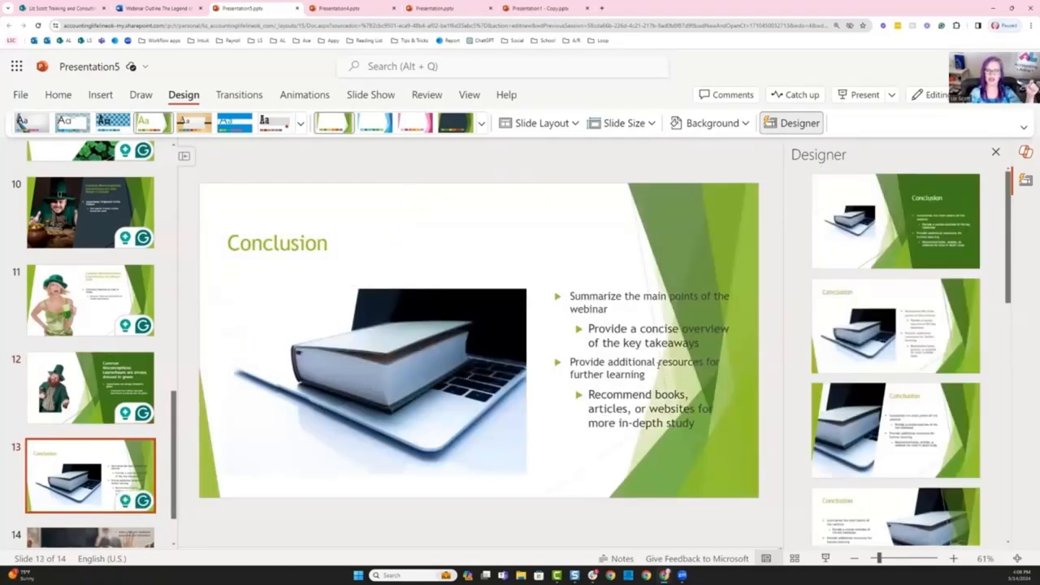
click(894, 221)
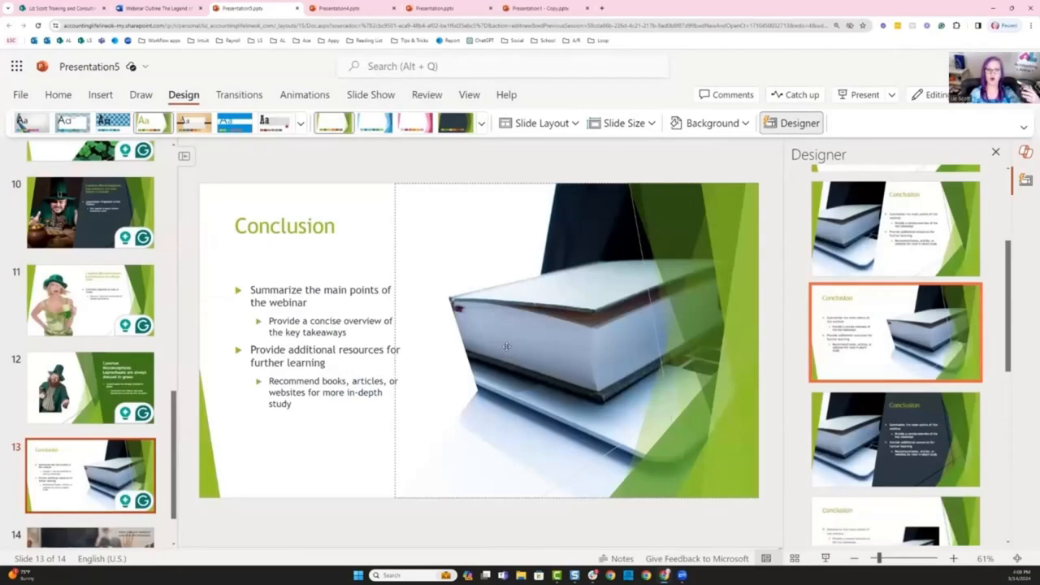
mouse_move(681, 240)
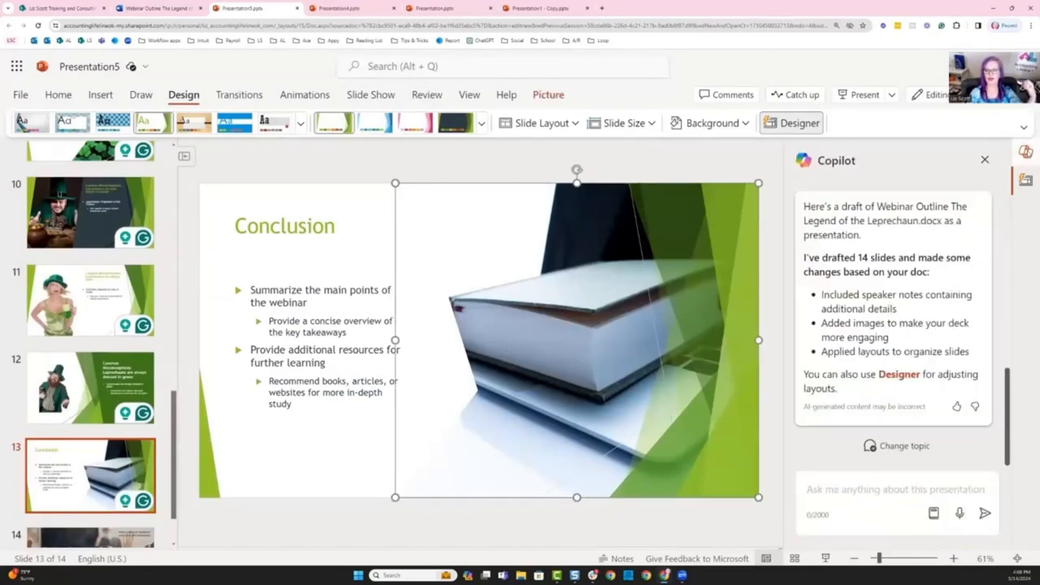
click(894, 487)
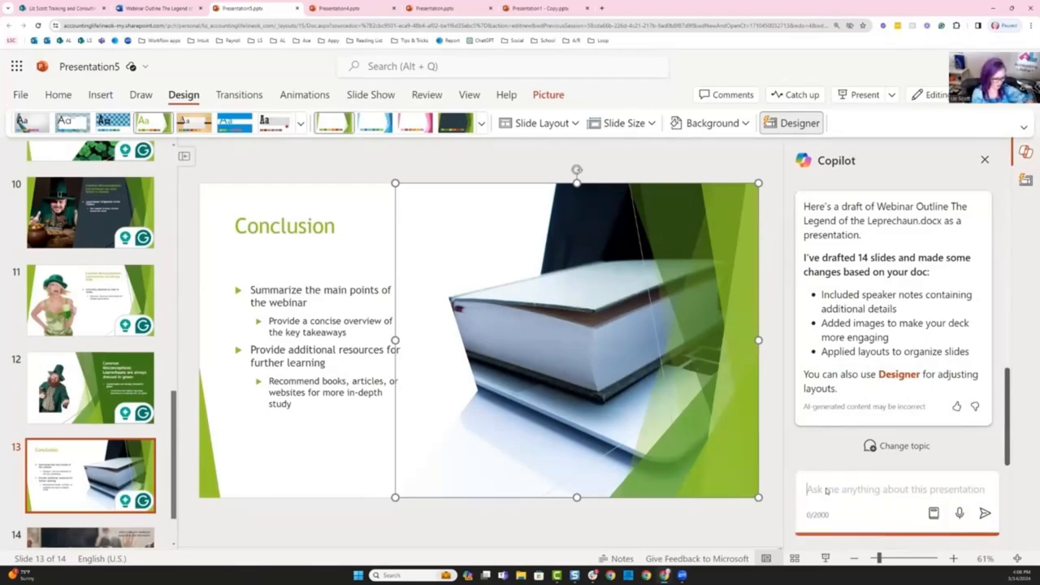
text(Add an image of)
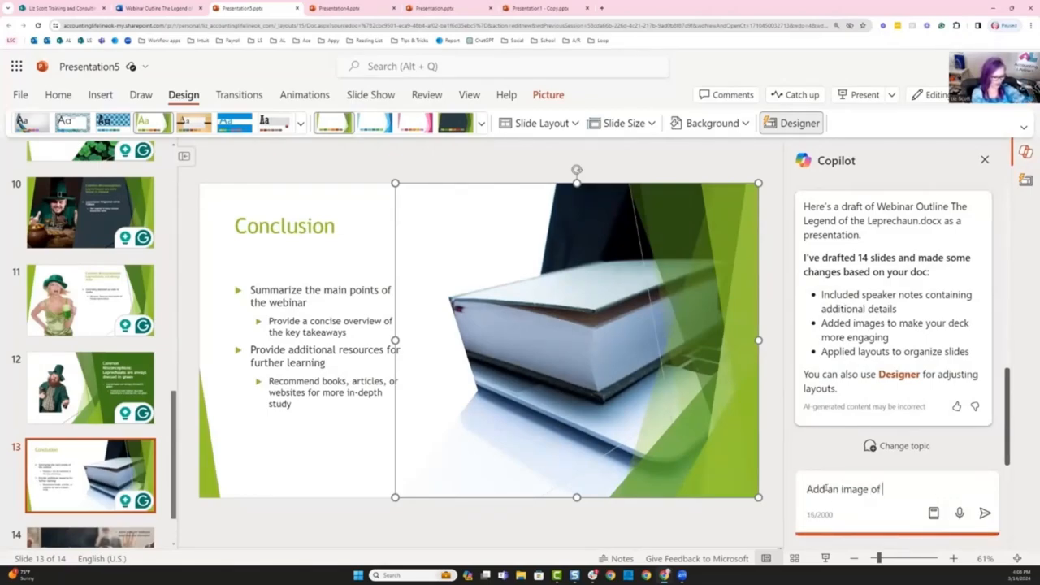
click(985, 513)
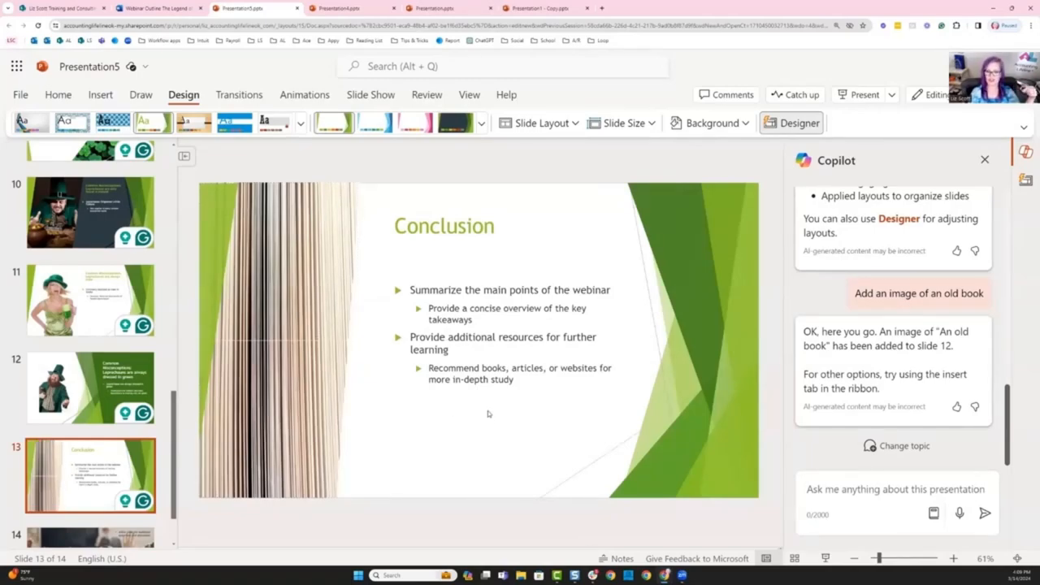
mouse_move(658, 344)
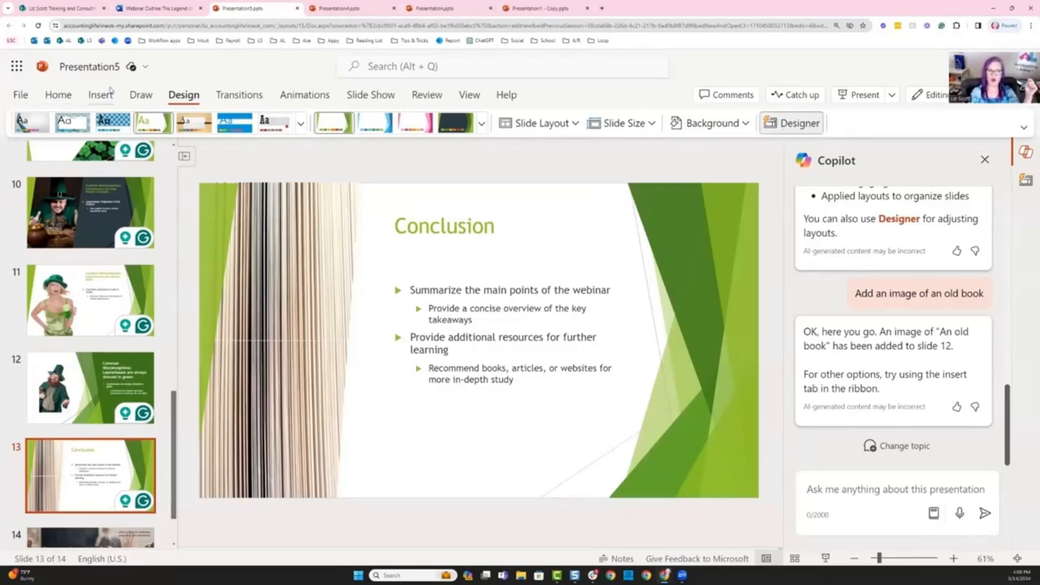
- Ask Copilot to add a rainbow and pot of gold image to the Q&A slide and remove its subtitle
click(261, 124)
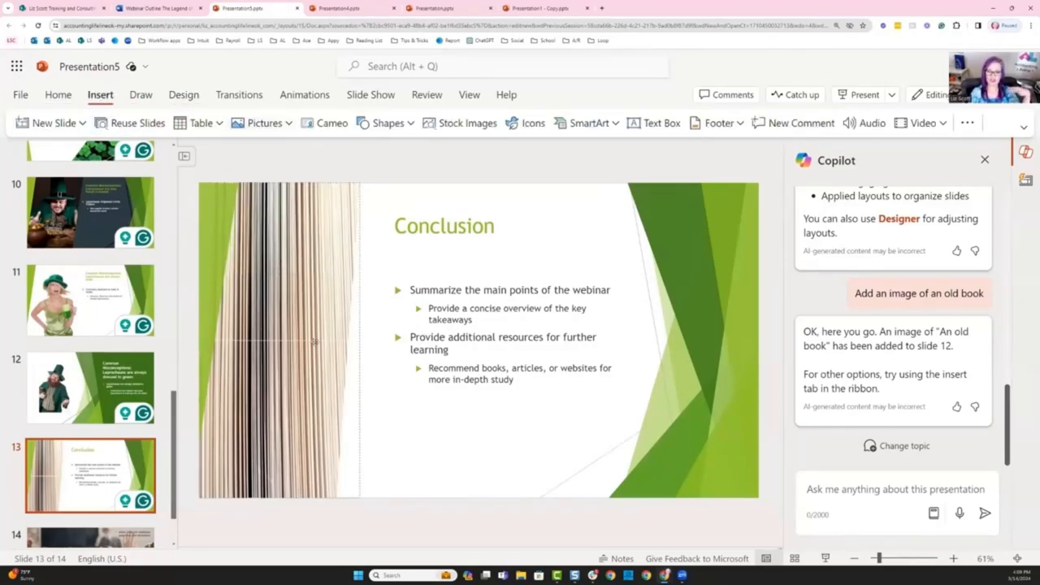
scroll(down, 3)
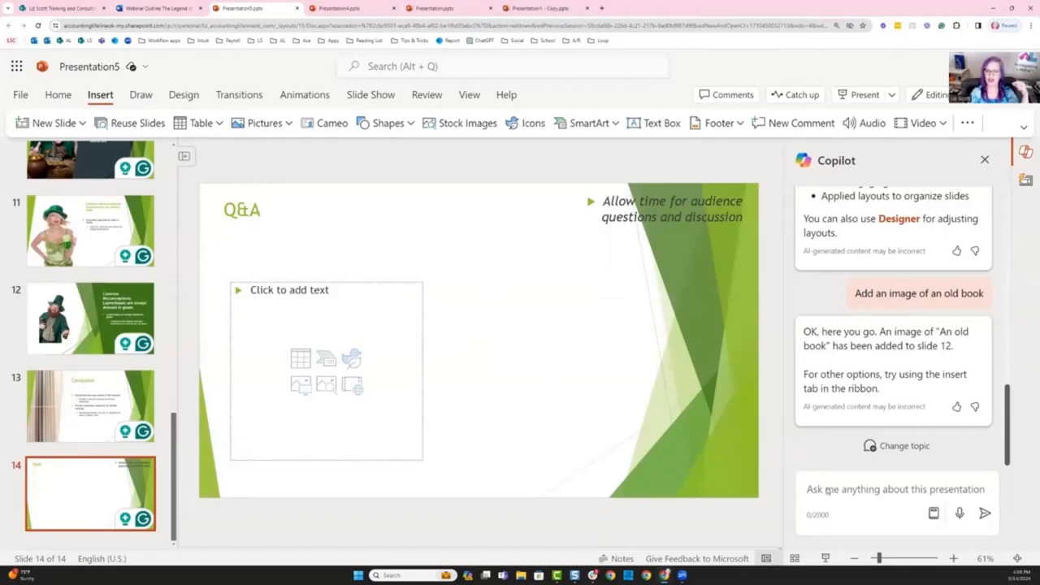
text(a)
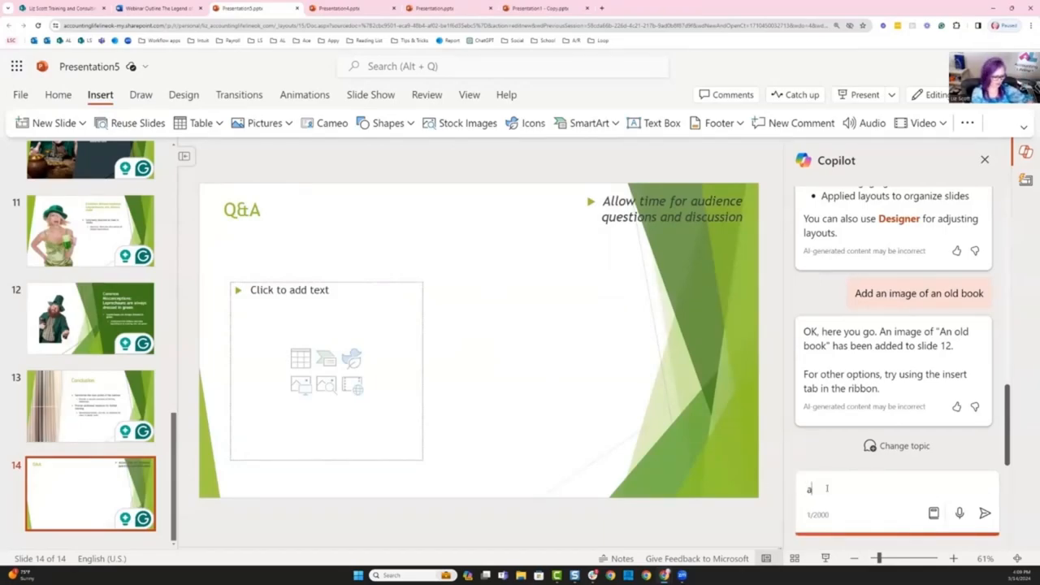
text(dd an image of a)
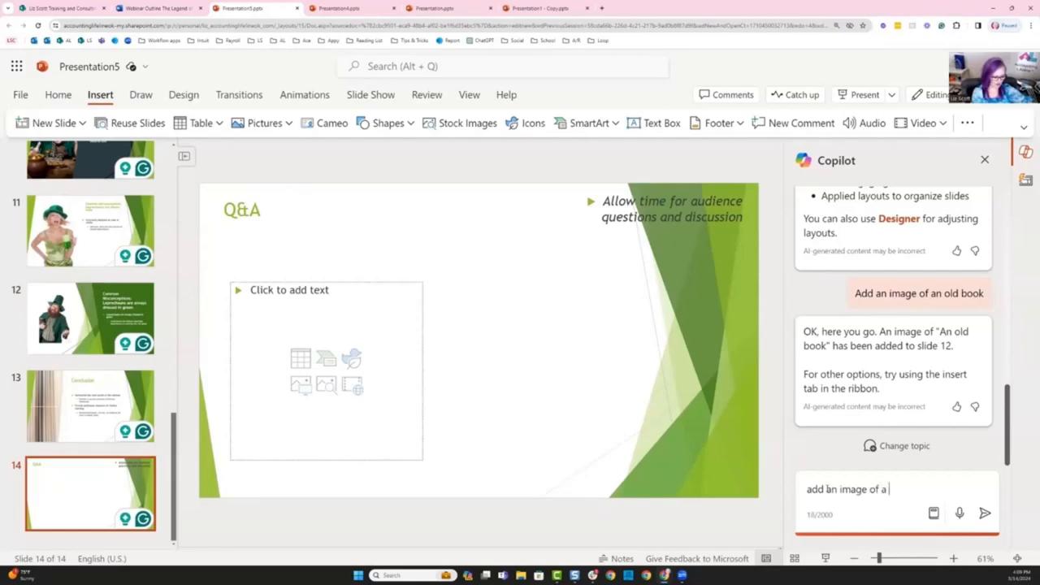
text(rainbow and p)
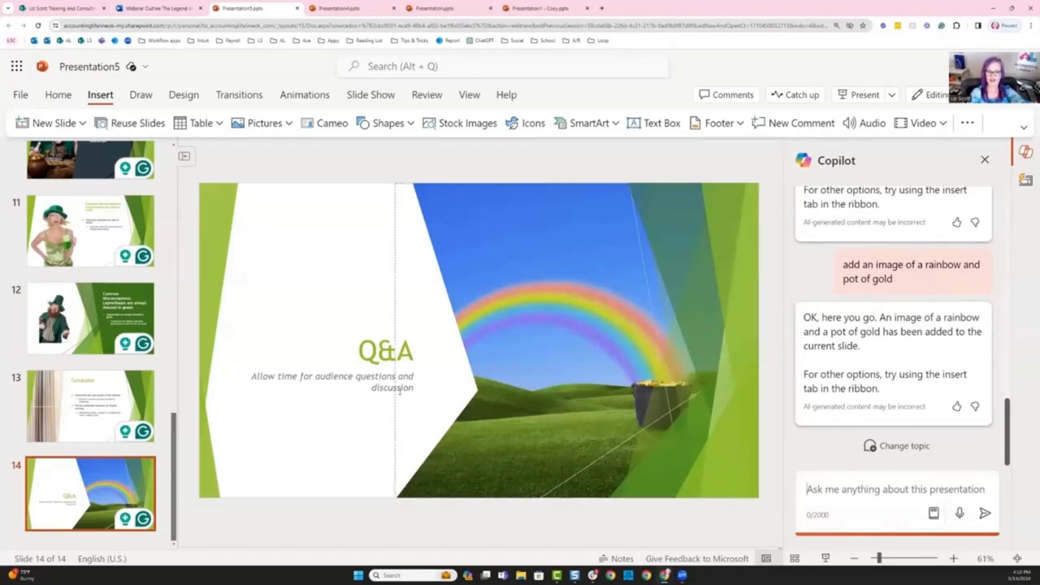
click(331, 380)
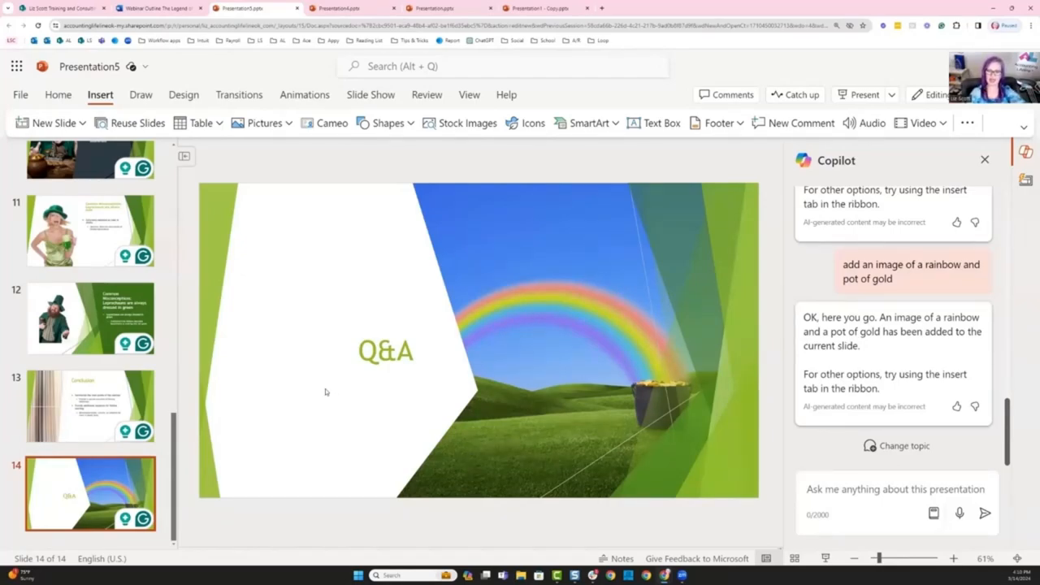
mouse_move(159, 237)
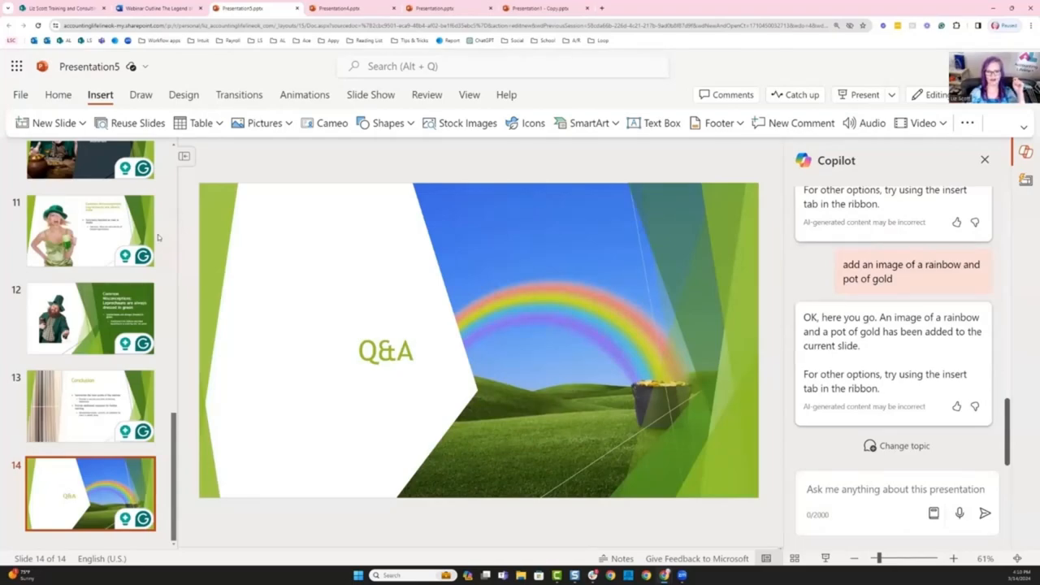